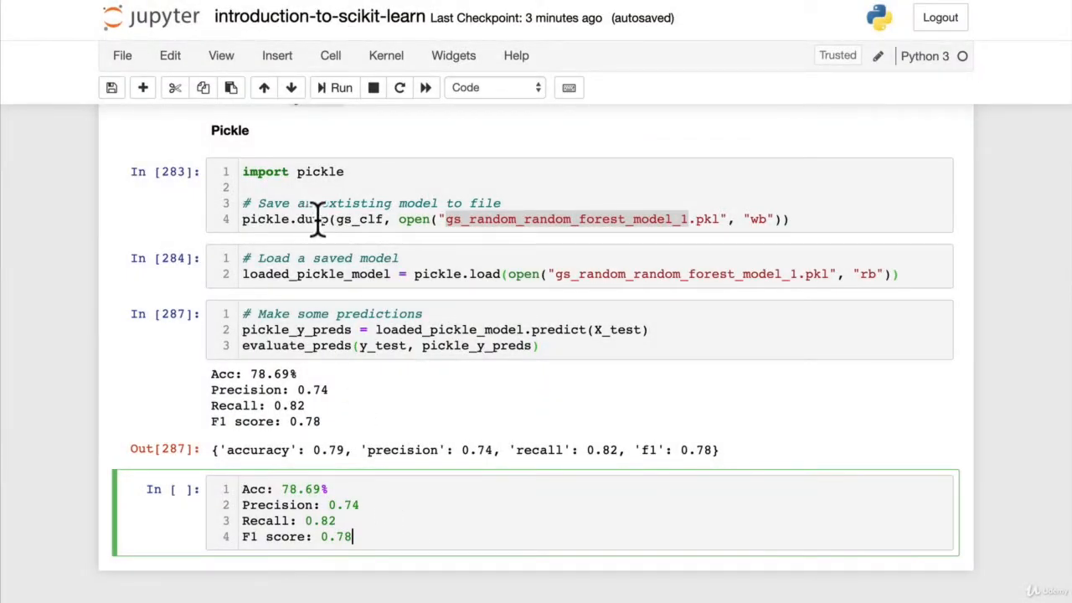
mouse_move(343, 439)
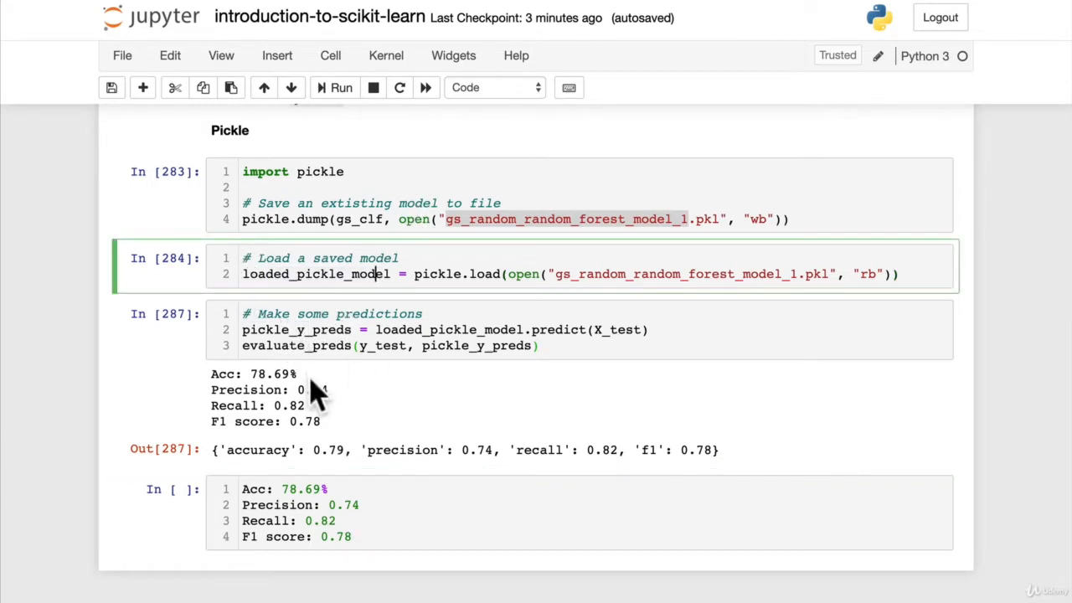
mouse_move(402, 382)
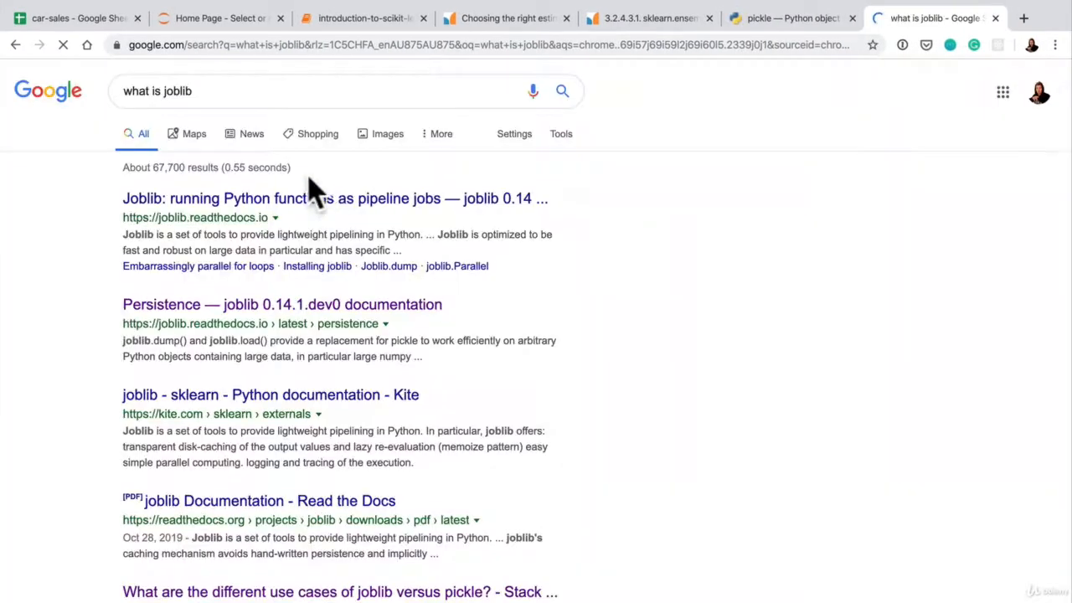
Skim the joblib.readthedocs.io documentation page, then switch back to the introduction-to-scikit-learn notebook.
left_click(335, 197)
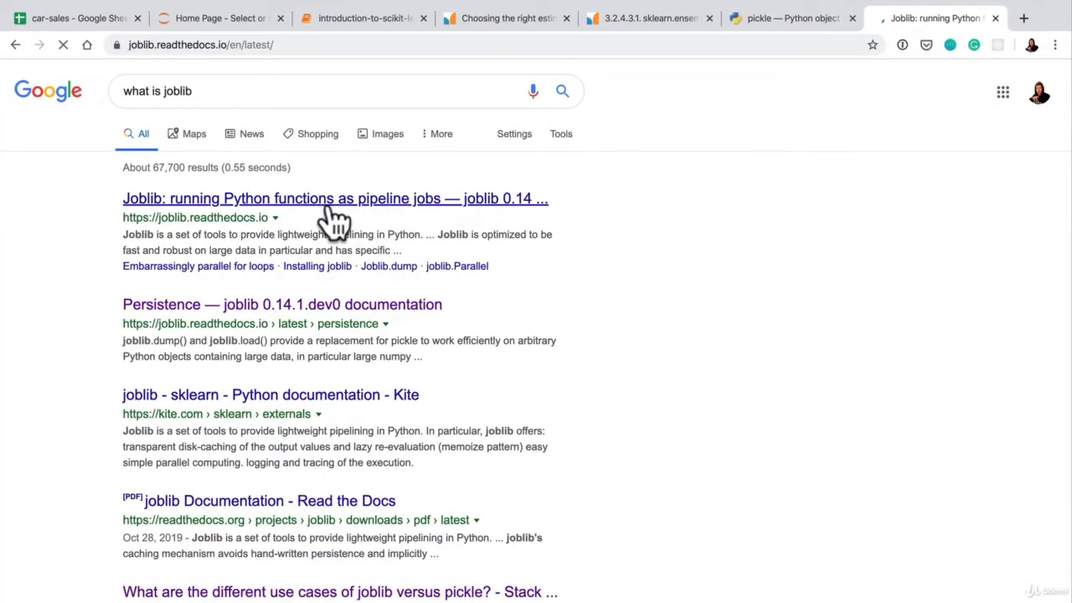
left_click(335, 197)
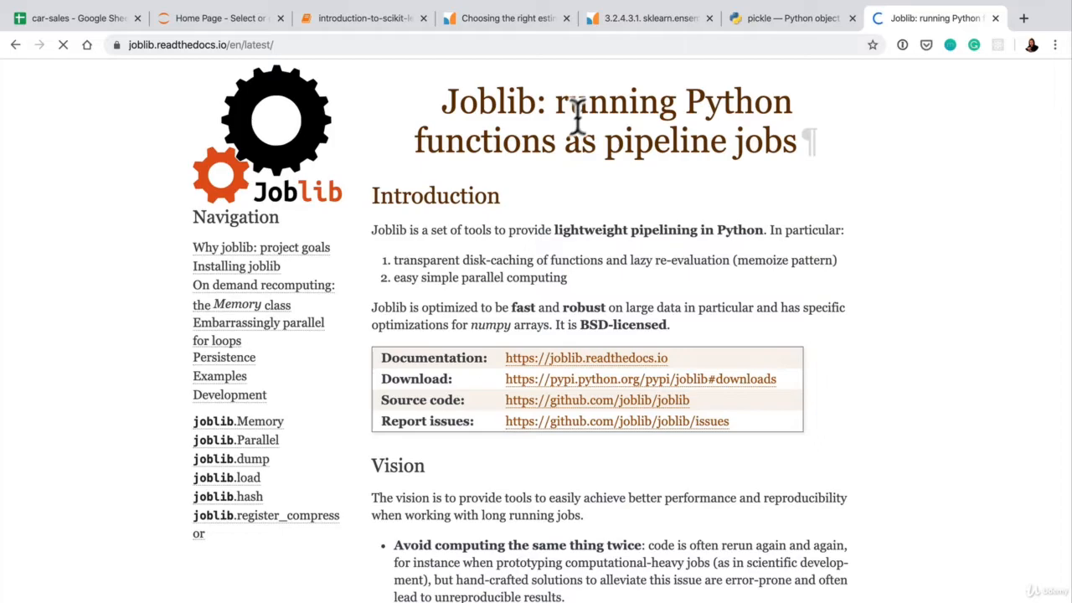
scroll("down", 3)
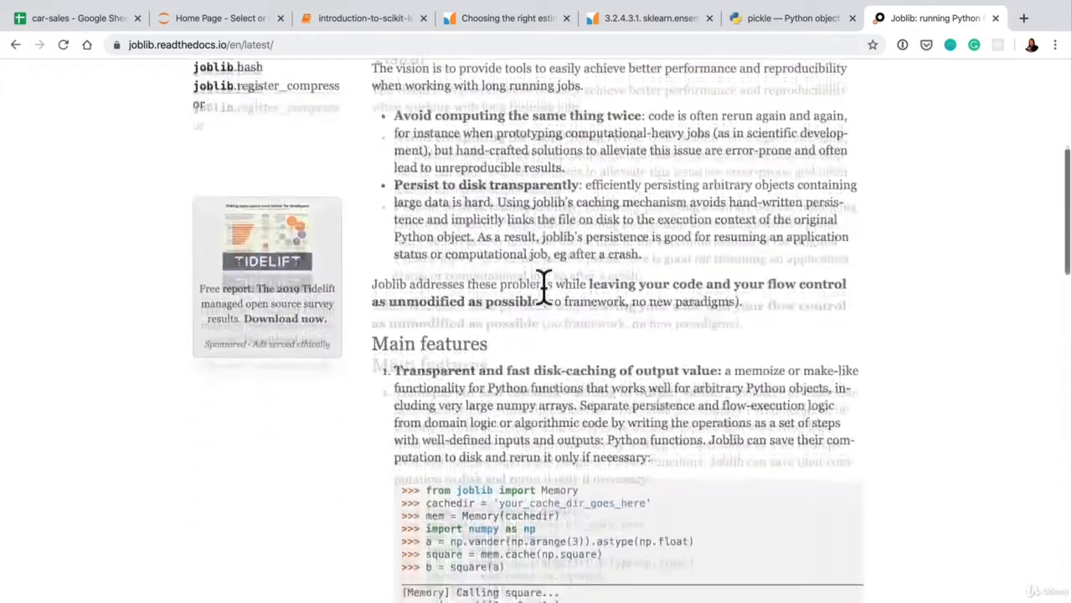
scroll("down", 3)
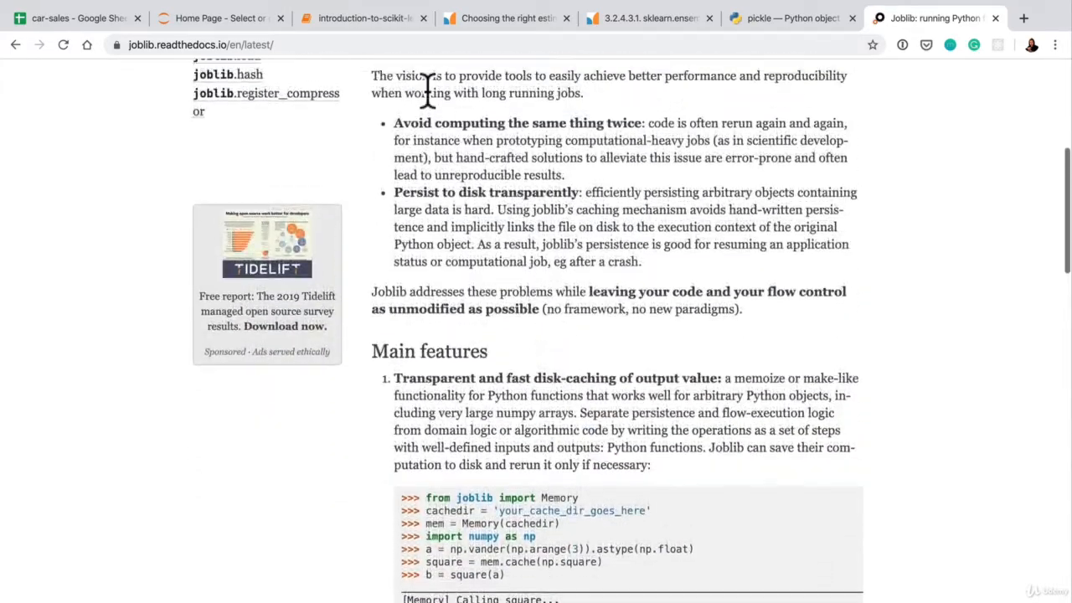
left_click(361, 17)
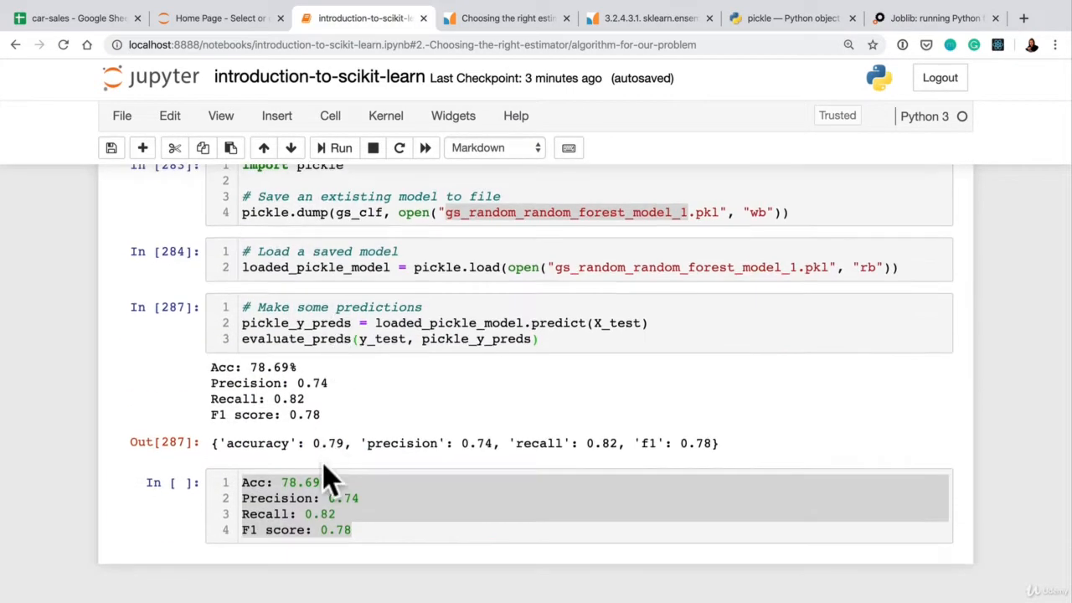
Add a **Joblib** markdown heading and a code cell importing dump and load from joblib.
type("**")
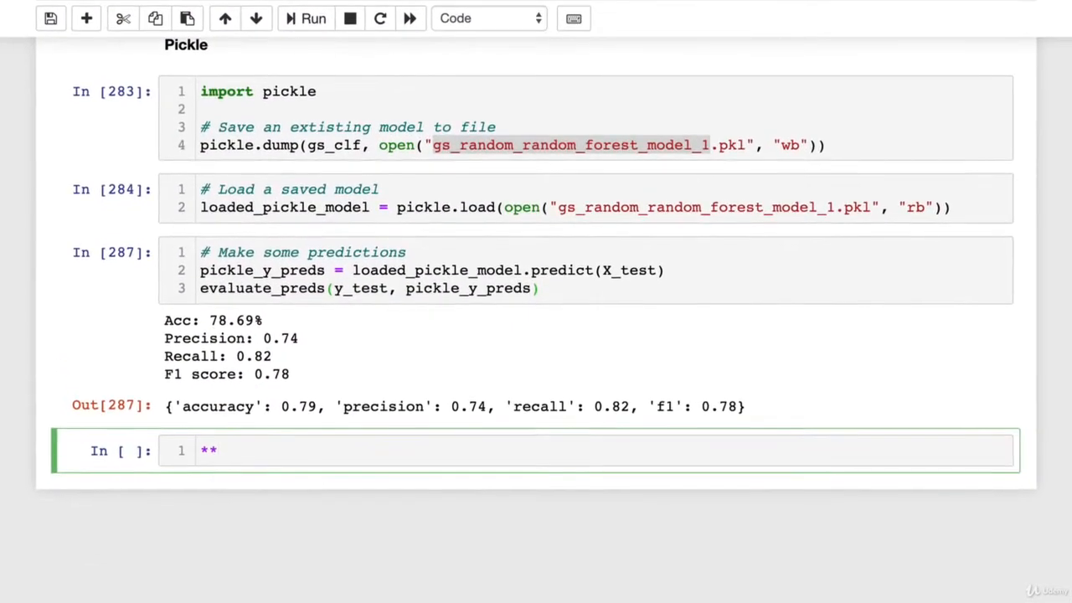
type("Joblib")
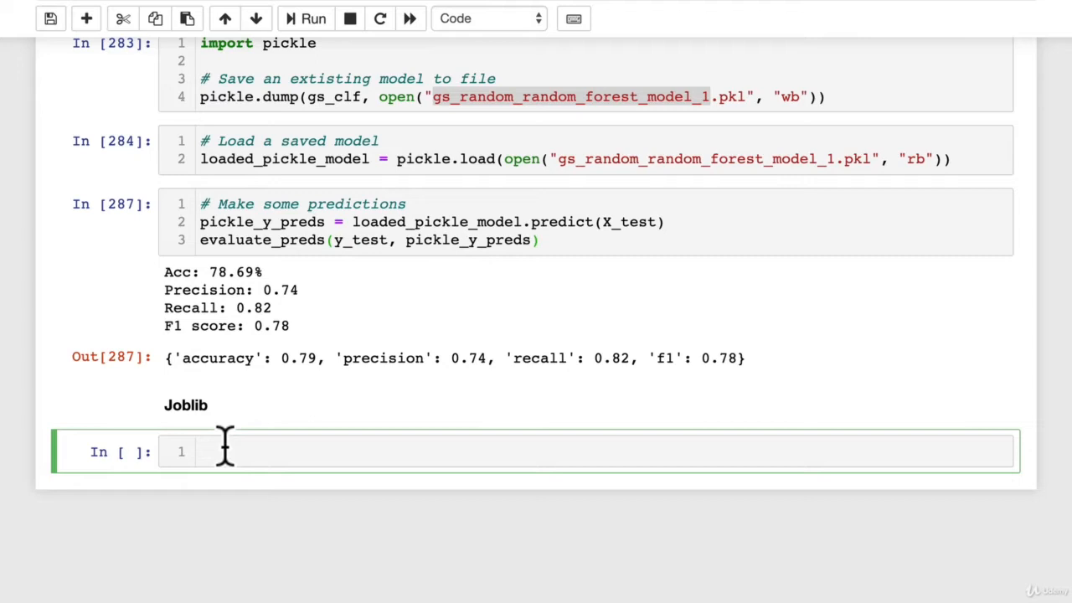
type("from jo")
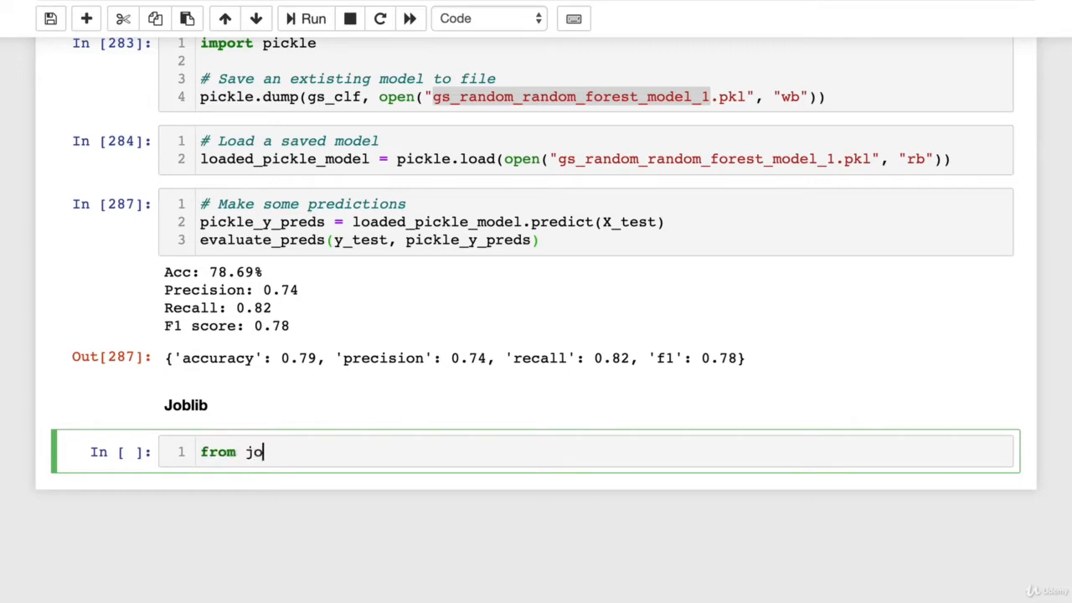
type("blib import")
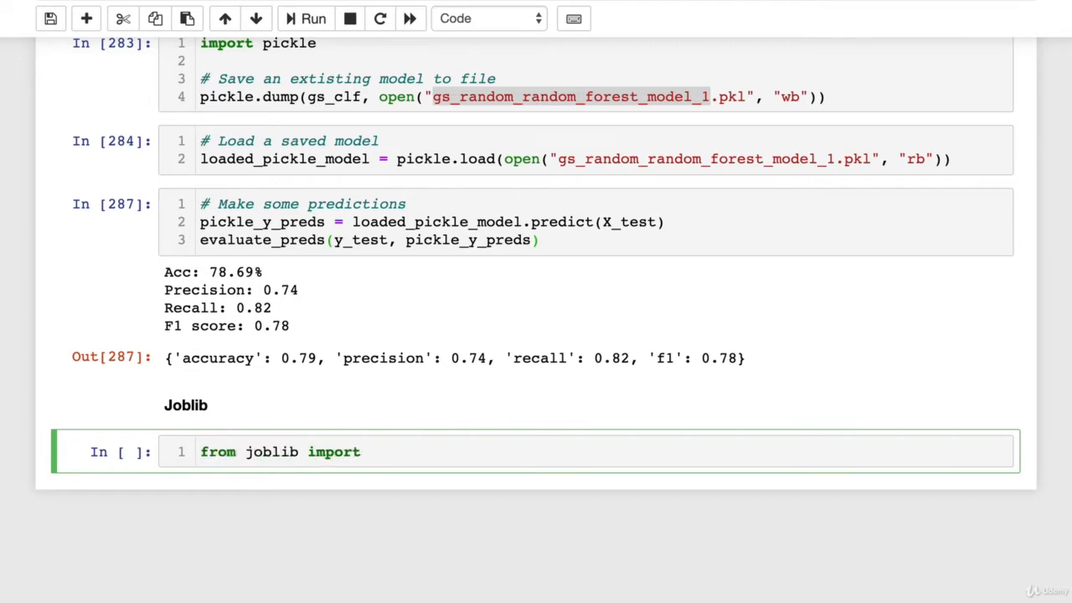
type("dump, load")
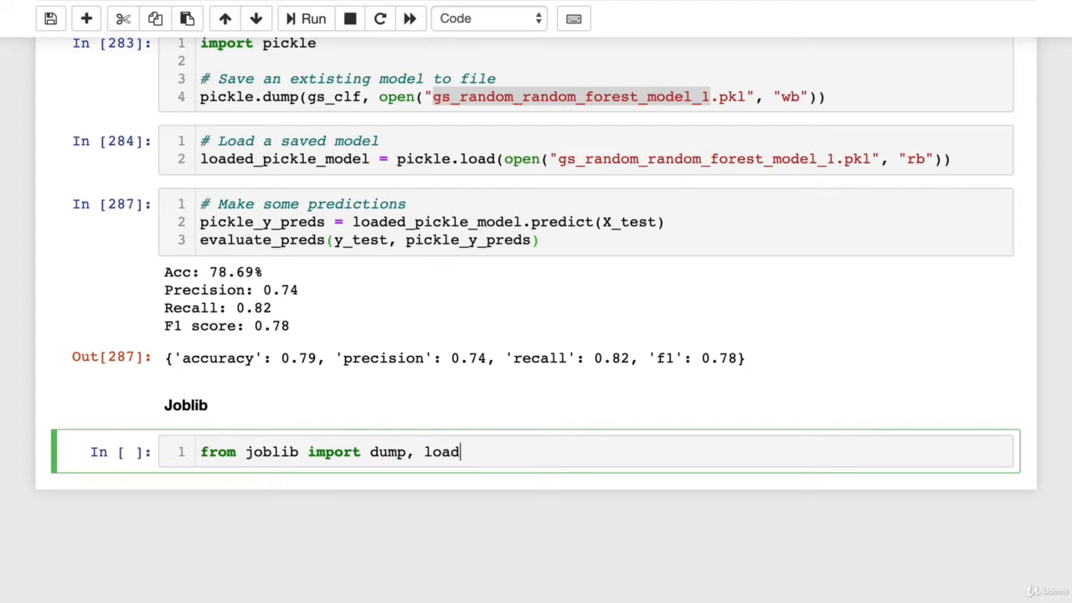
key("enter")
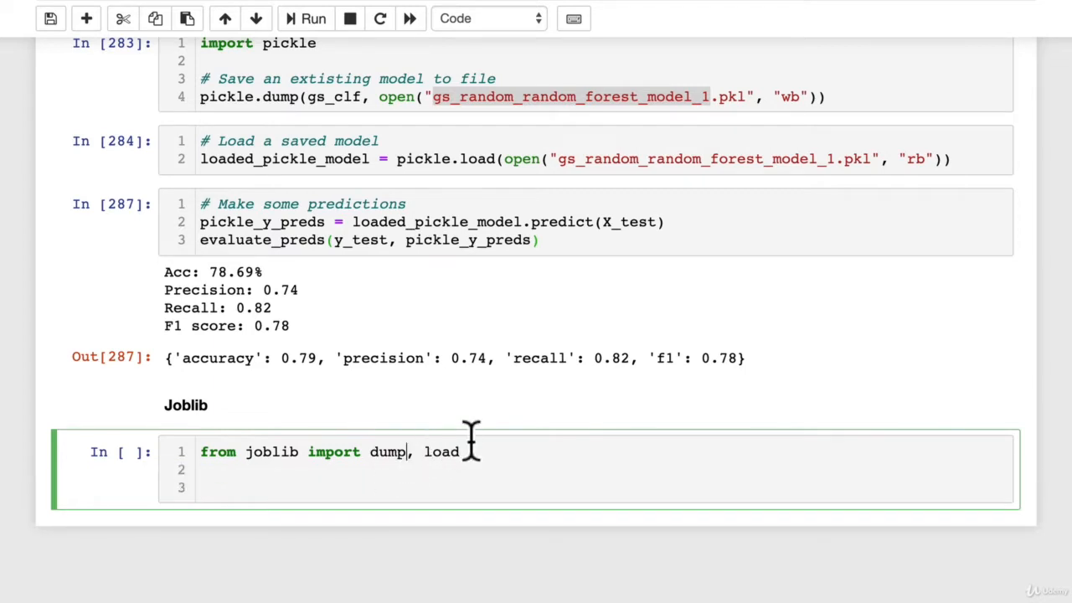
Write and run the '# Save model to file' dump call saving gs_clf as gs_random_forest_model_1.joblib.
type("# Save")
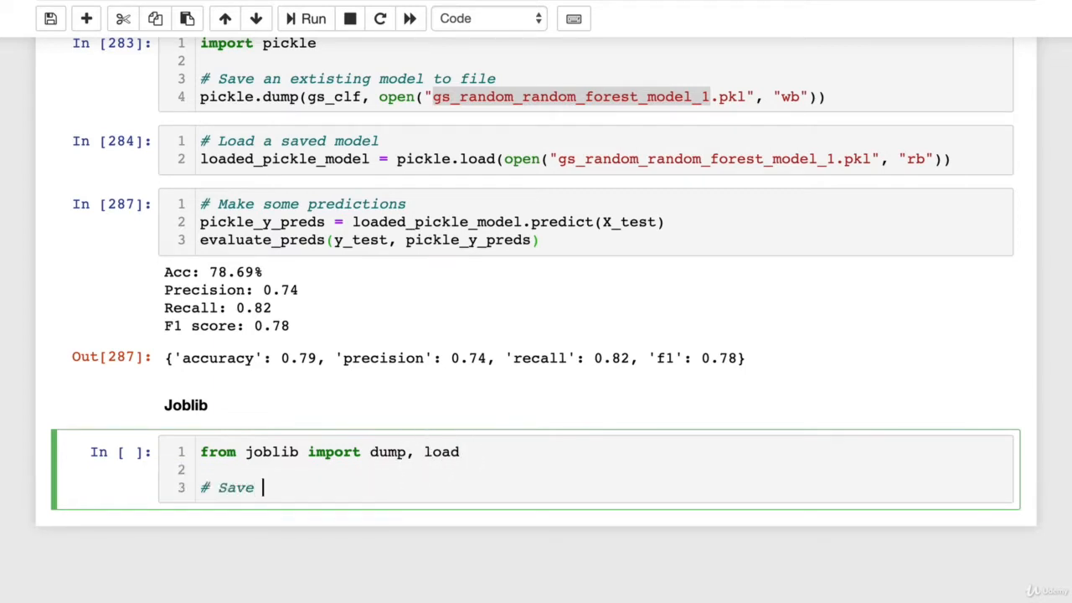
type("model to file")
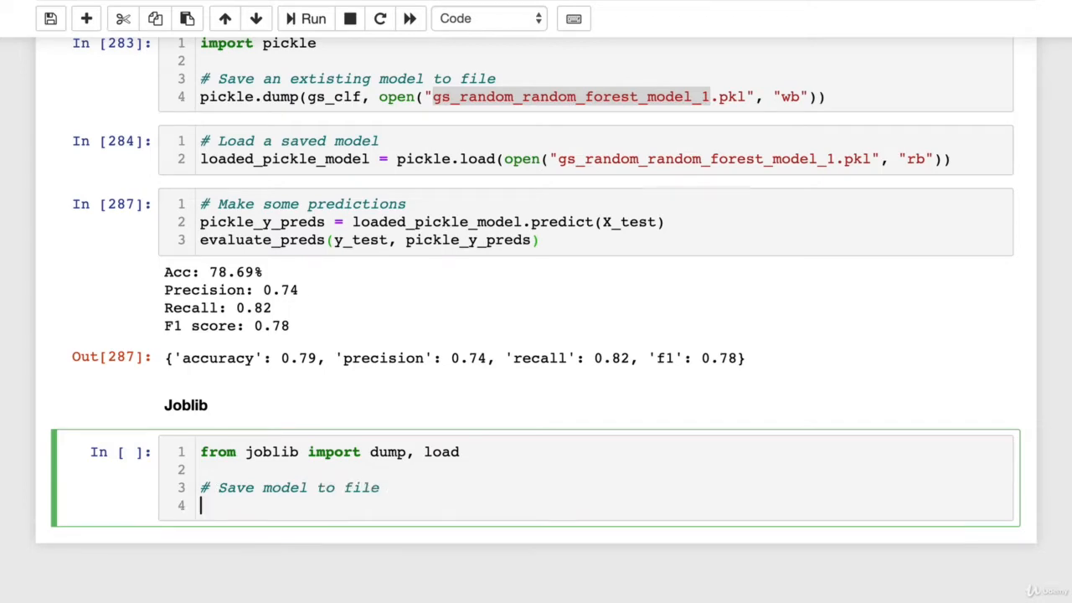
type("dump(gs_clf, filename\"gs_random_")
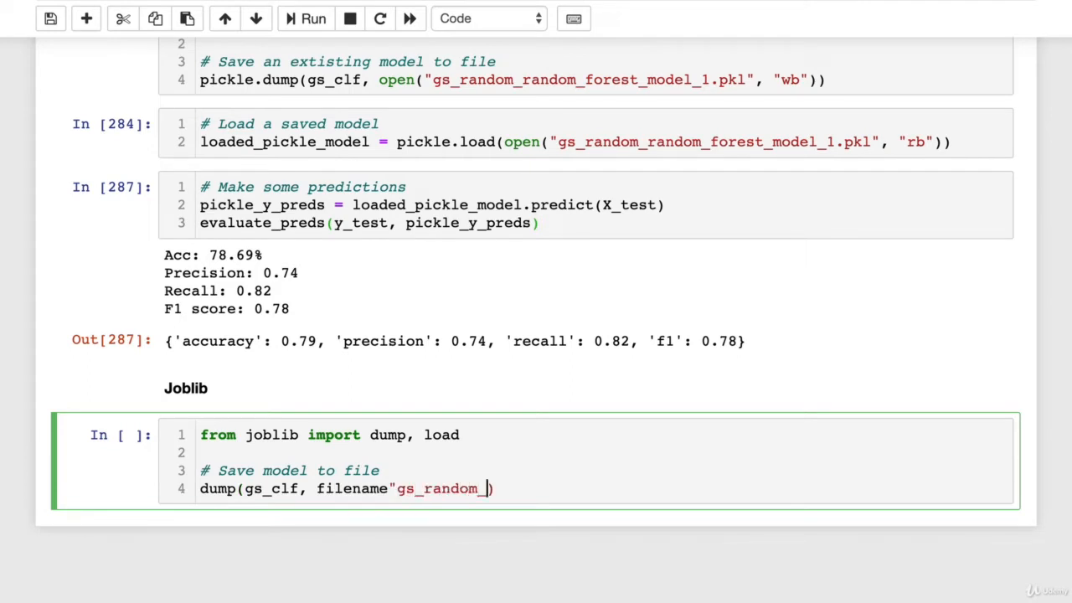
type("forest_model")
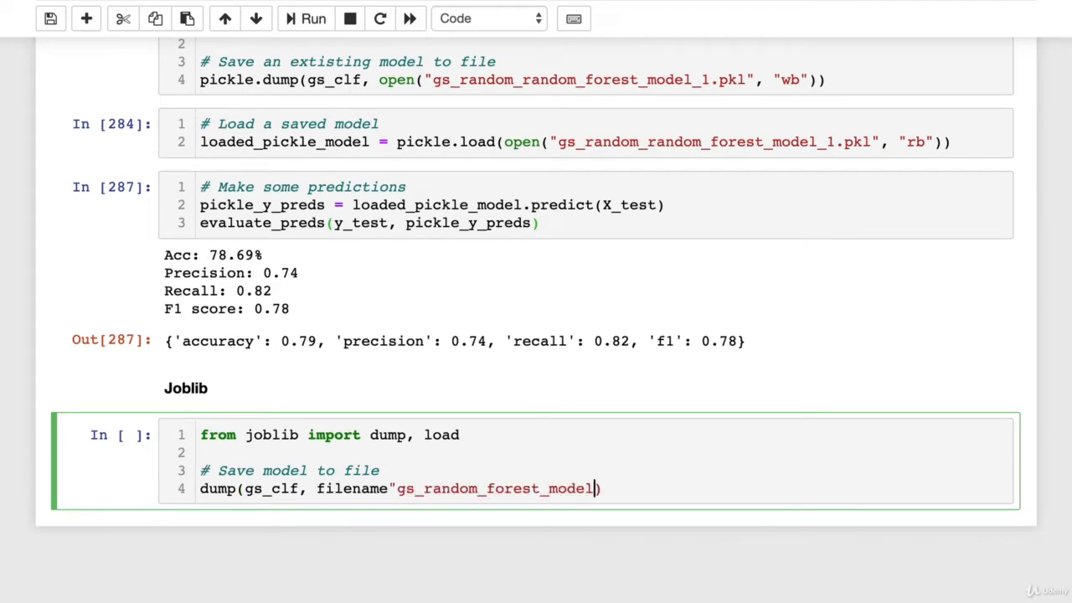
type("_1.joblib\"")
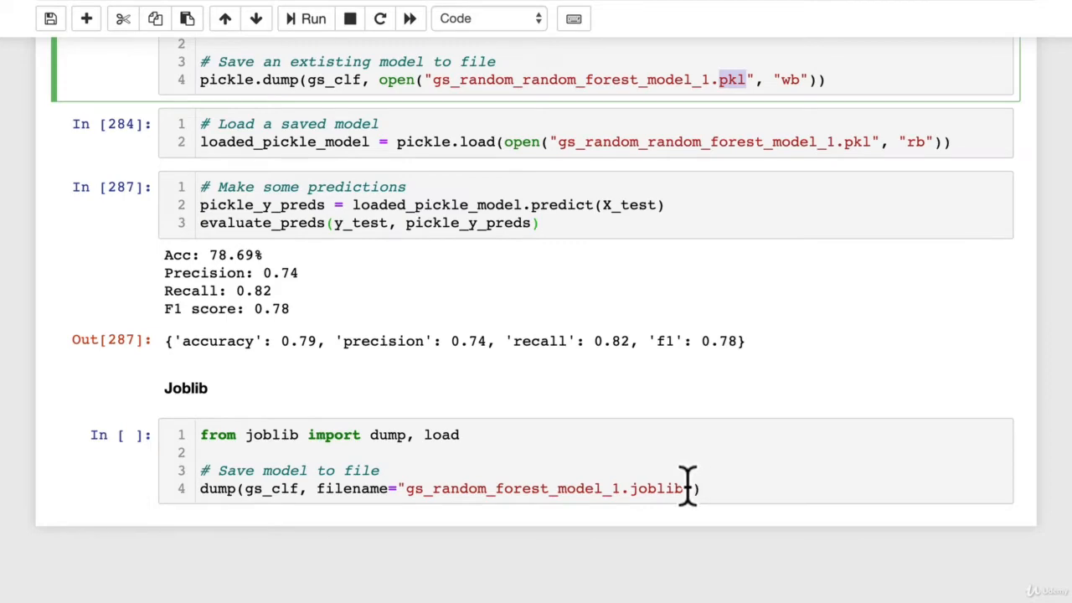
double_click(657, 489)
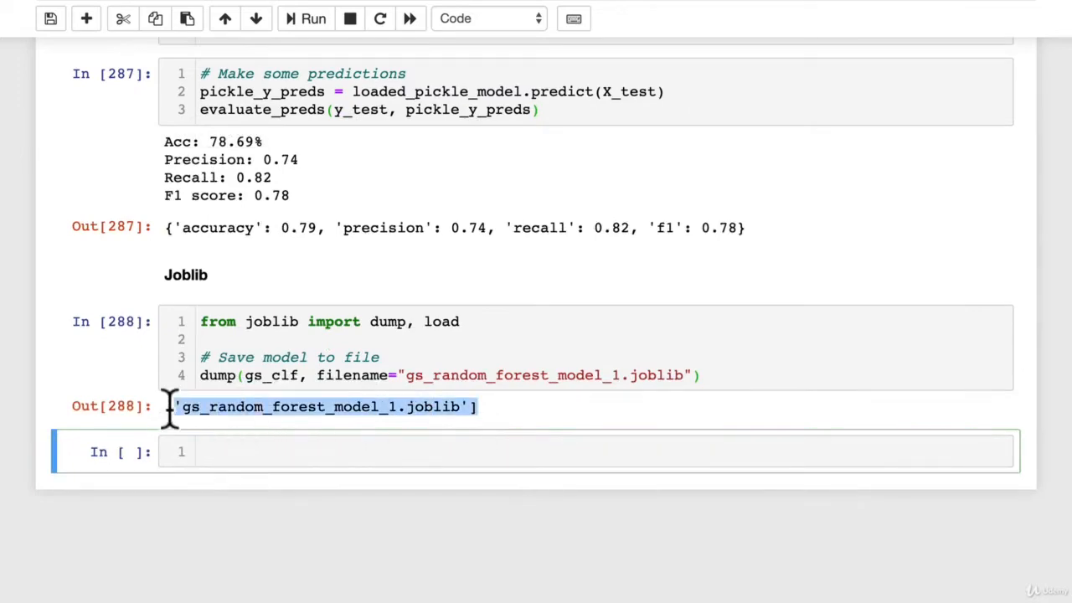
left_click(216, 17)
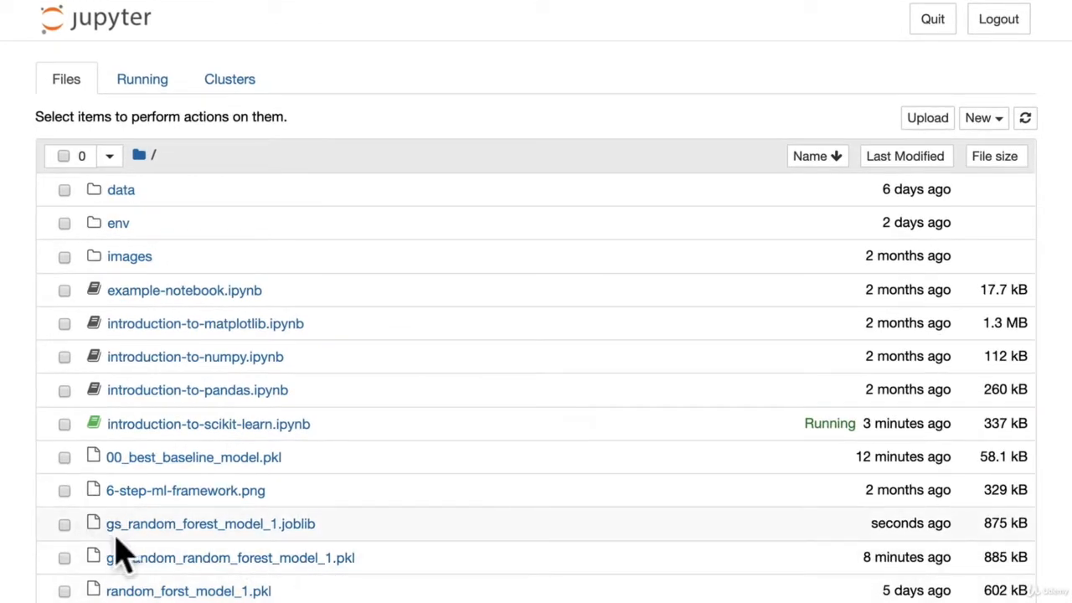
mouse_move(255, 545)
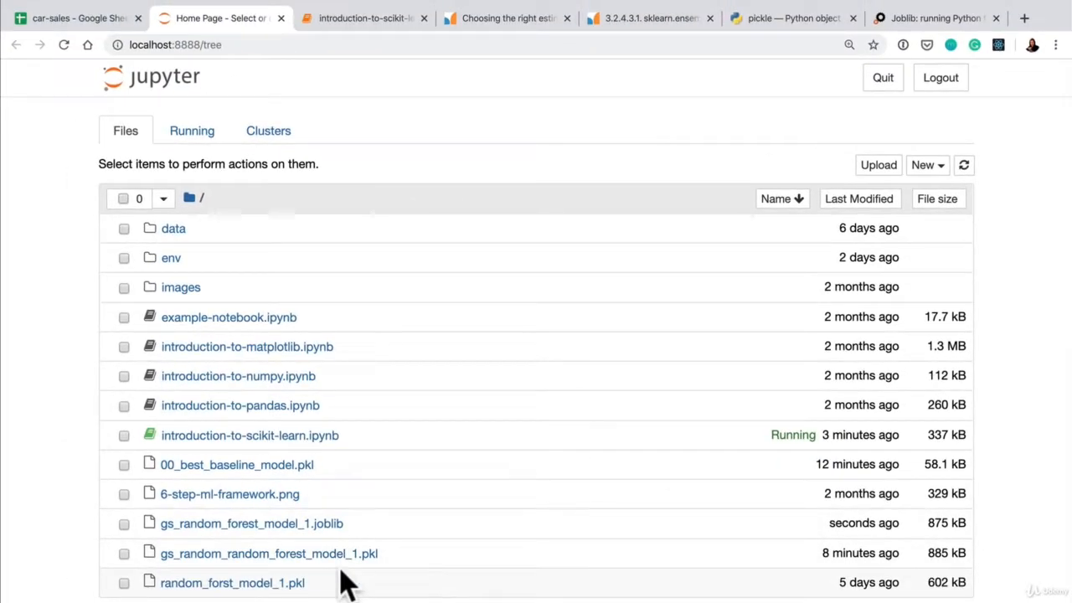
left_click(362, 17)
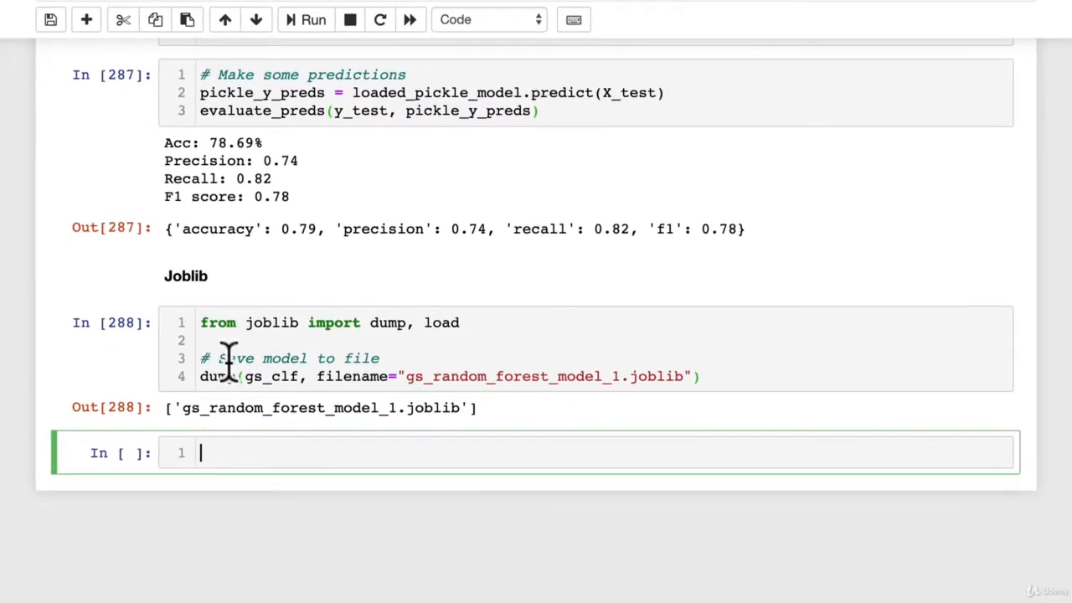
Write and run a cell loading gs_random_forest_model_1.joblib into the loaded model variable via load(filename=...).
double_click(441, 321)
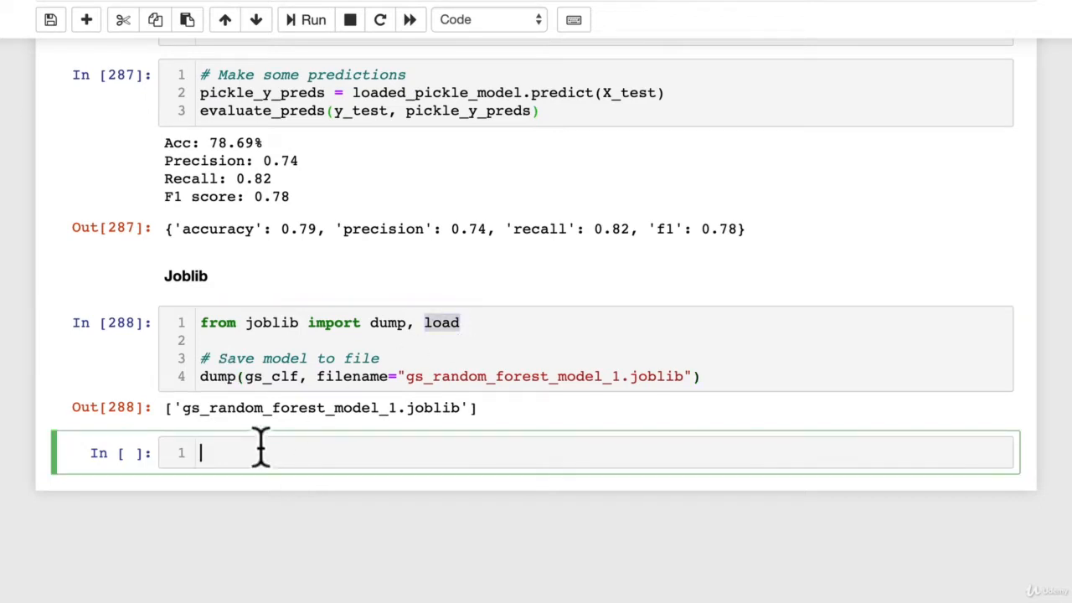
type("# Import")
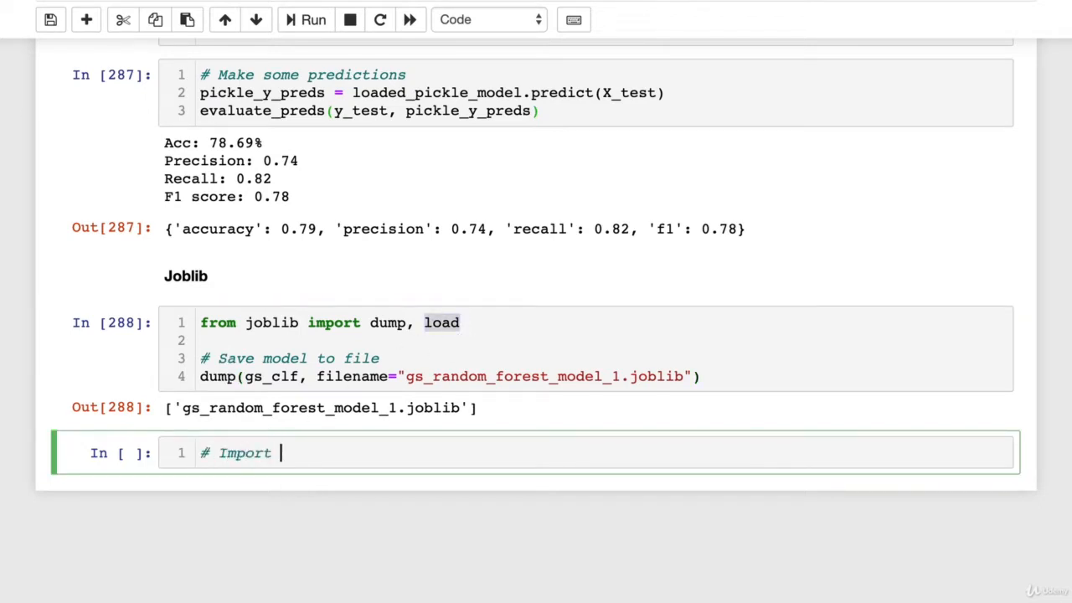
type("a saved joblib mode")
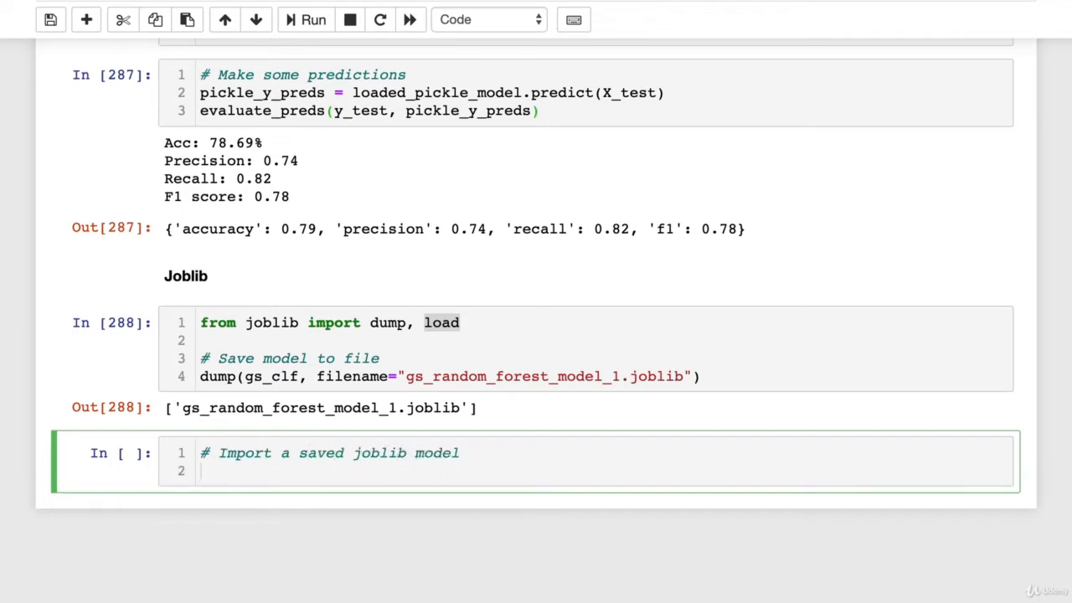
type("loaded_m")
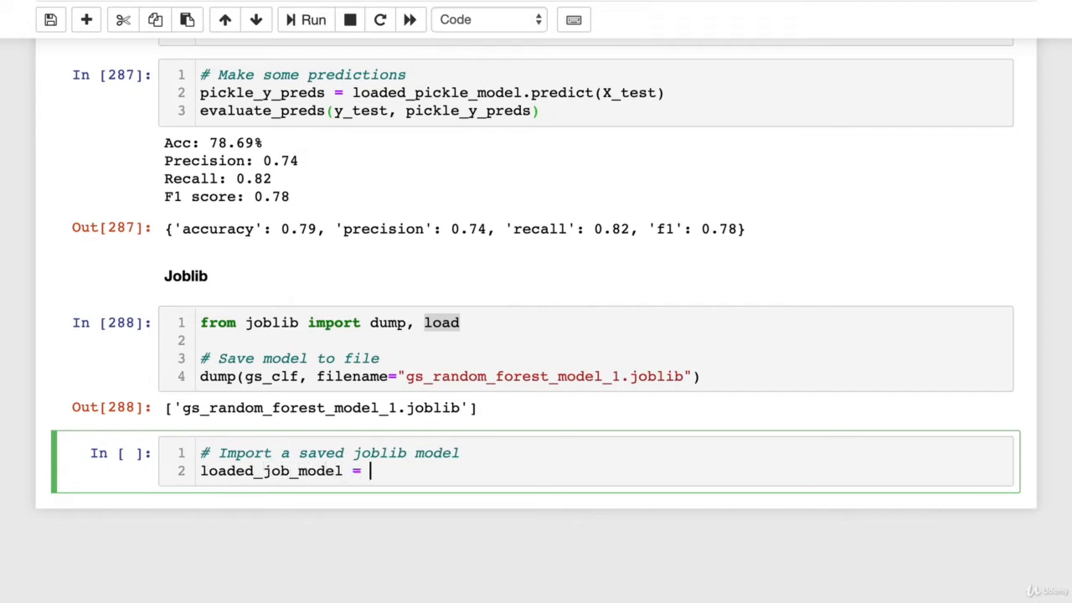
type("load(filname=\"")
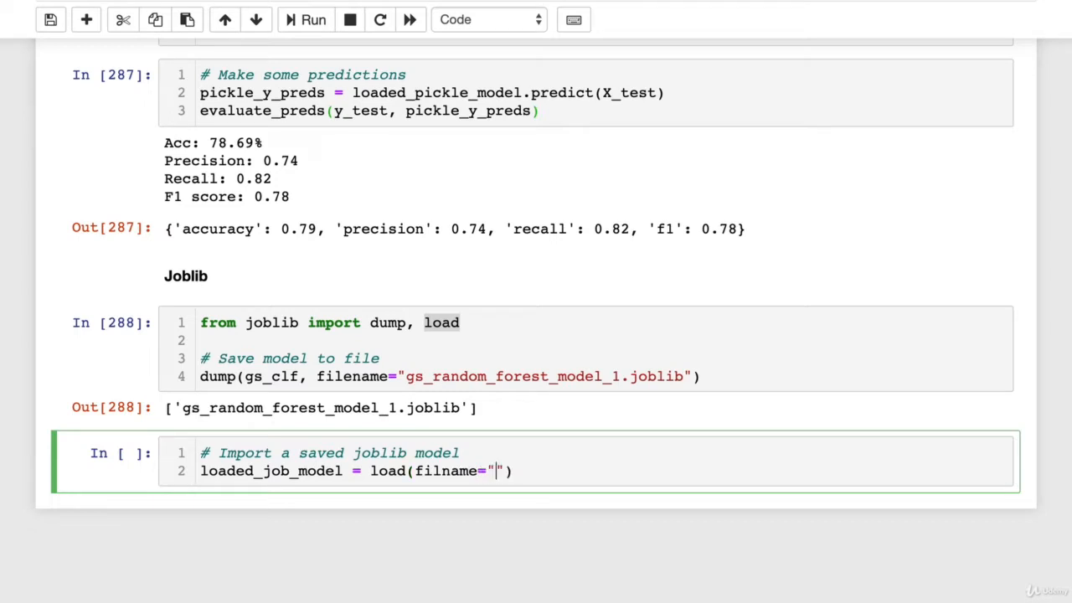
mouse_move(459, 375)
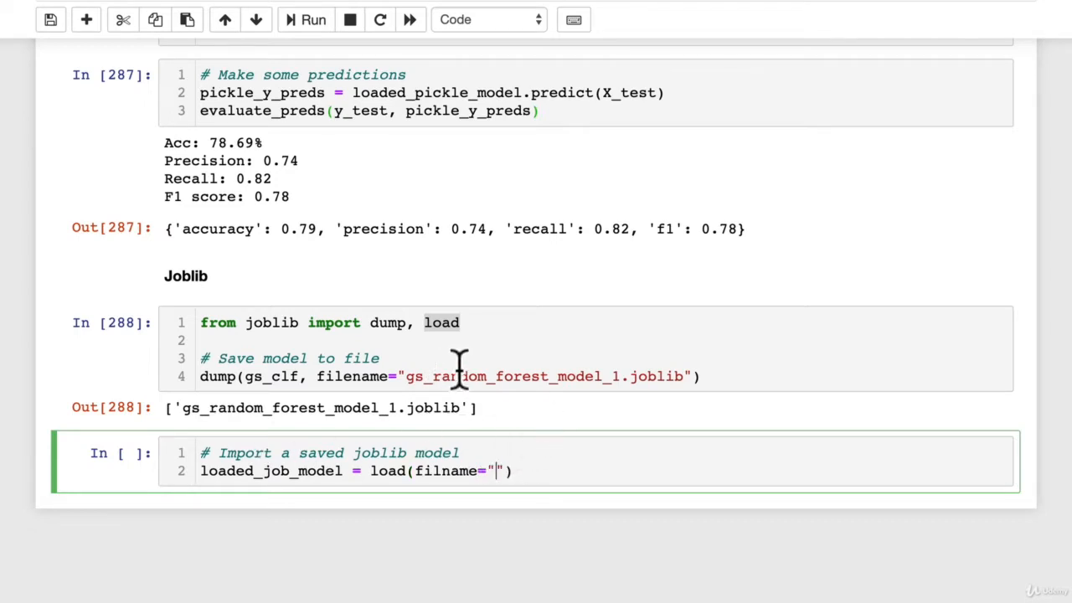
type("gsran")
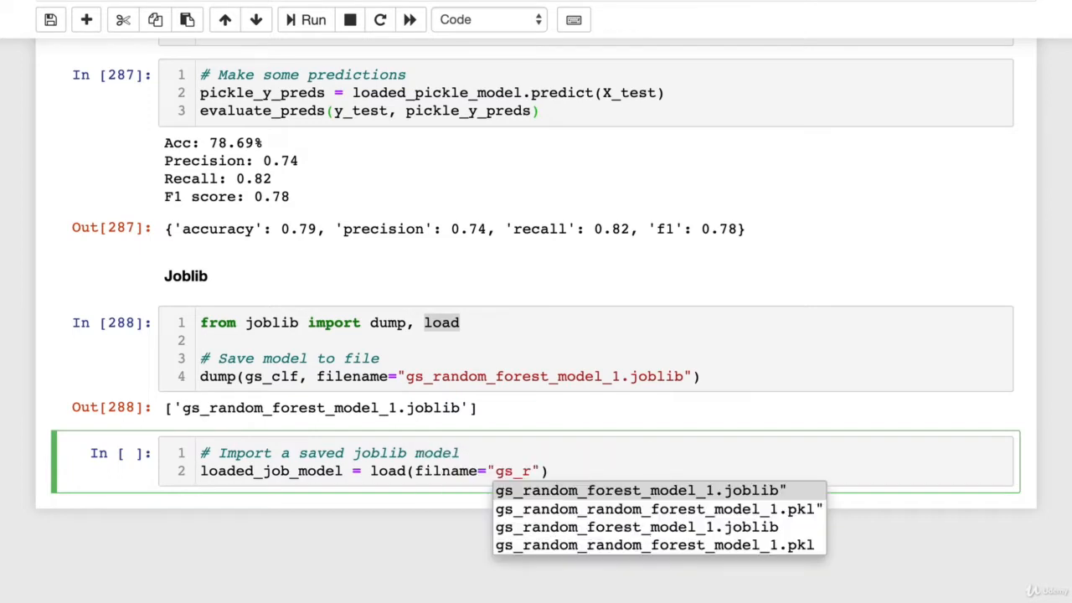
left_click(639, 489)
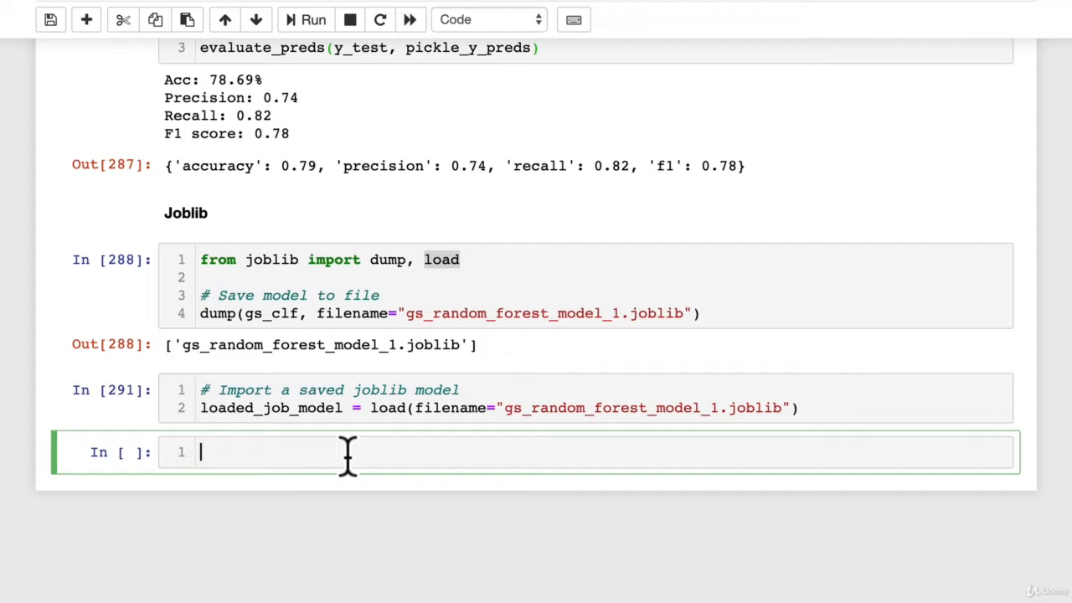
Write the joblib predictions cell: predict on X_test and call evaluate_preds(y_test, joblib_y_preds).
type("#")
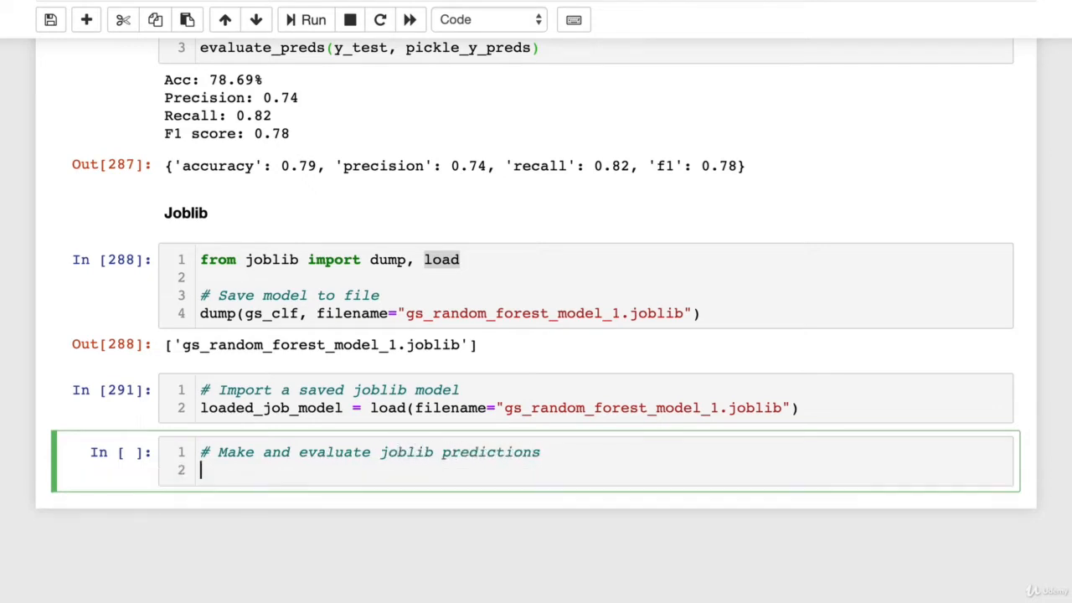
type("joblib_y_preds = loade")
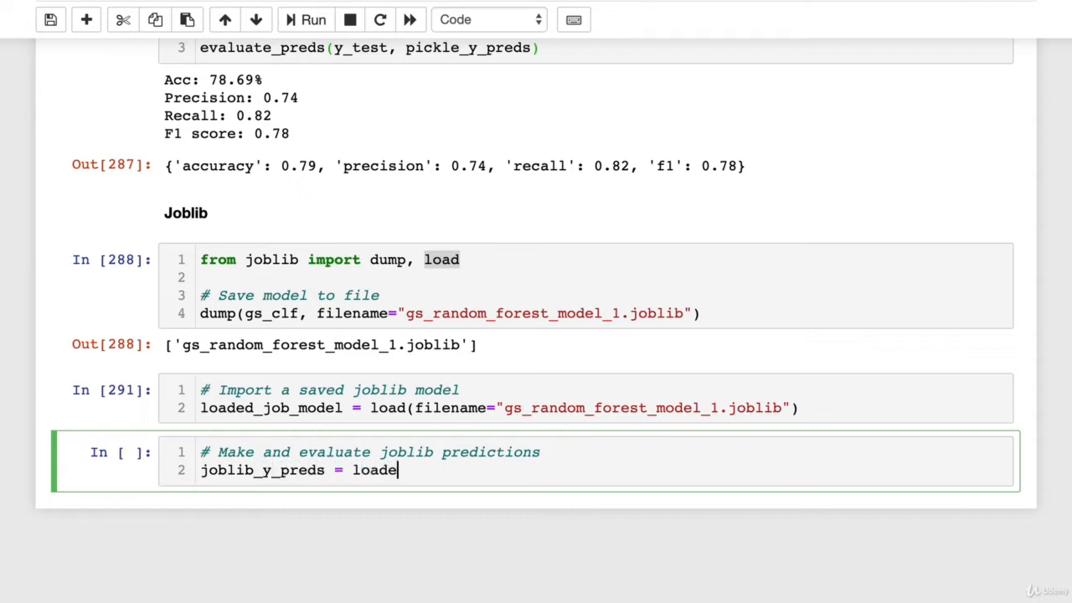
type("d_joblib_model.predict(X_test")
type("eva")
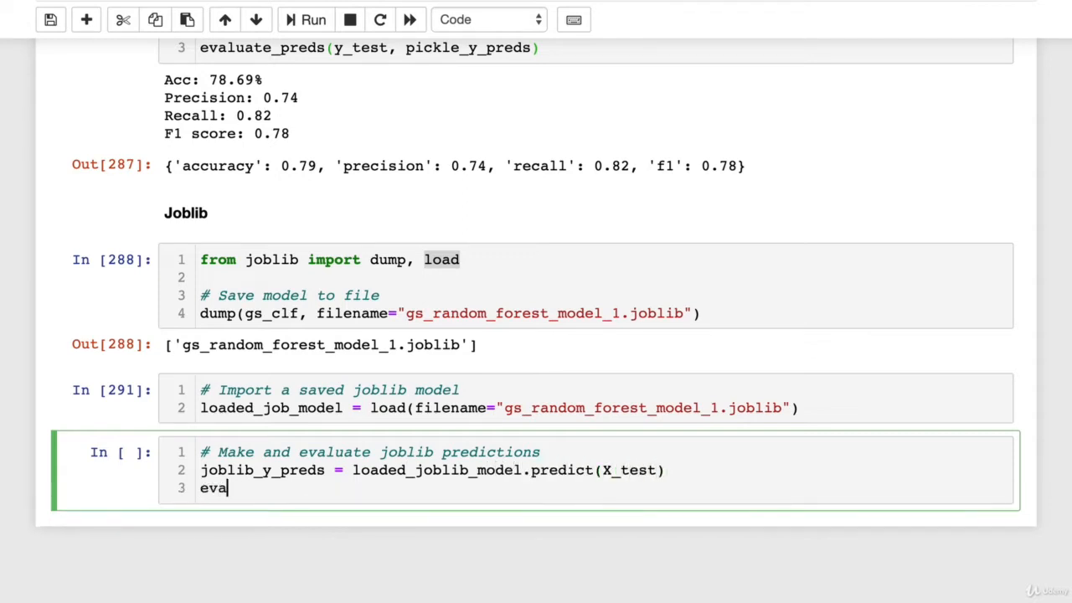
type("luate_preds(")
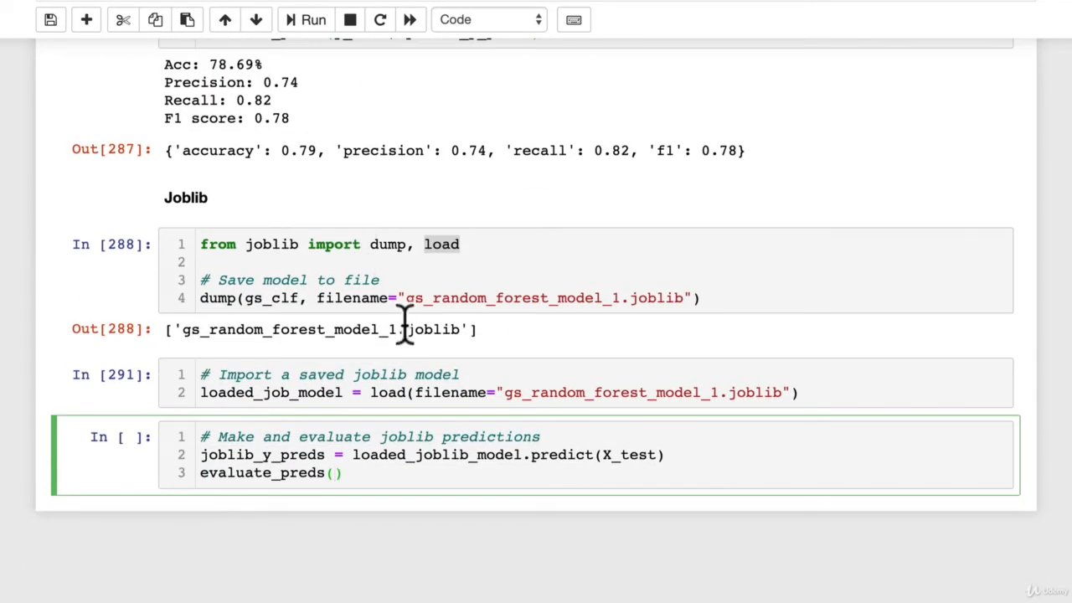
type("y_test,")
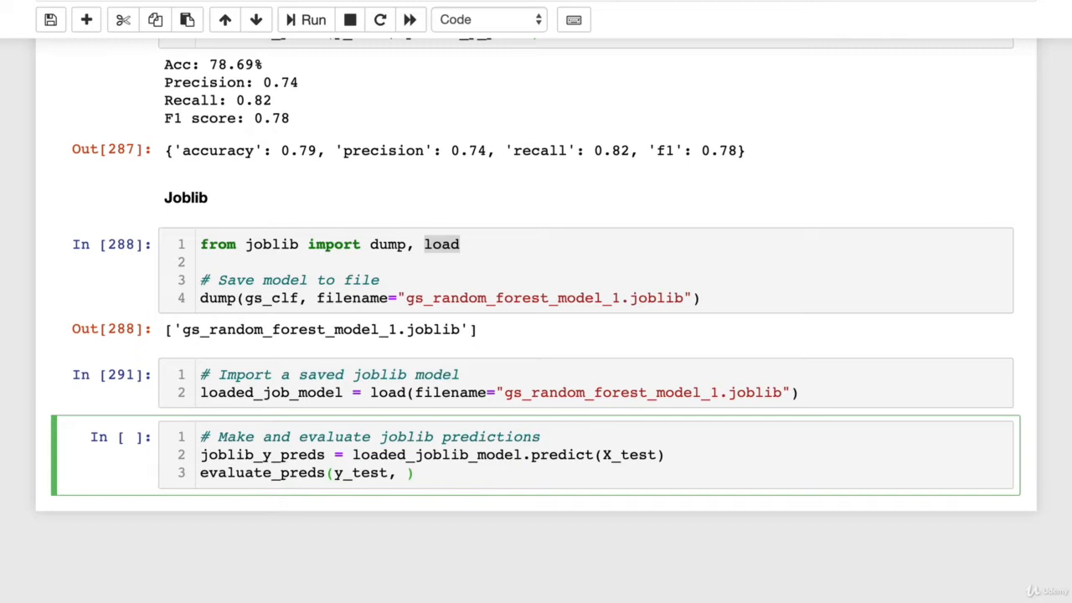
type("joblib_t")
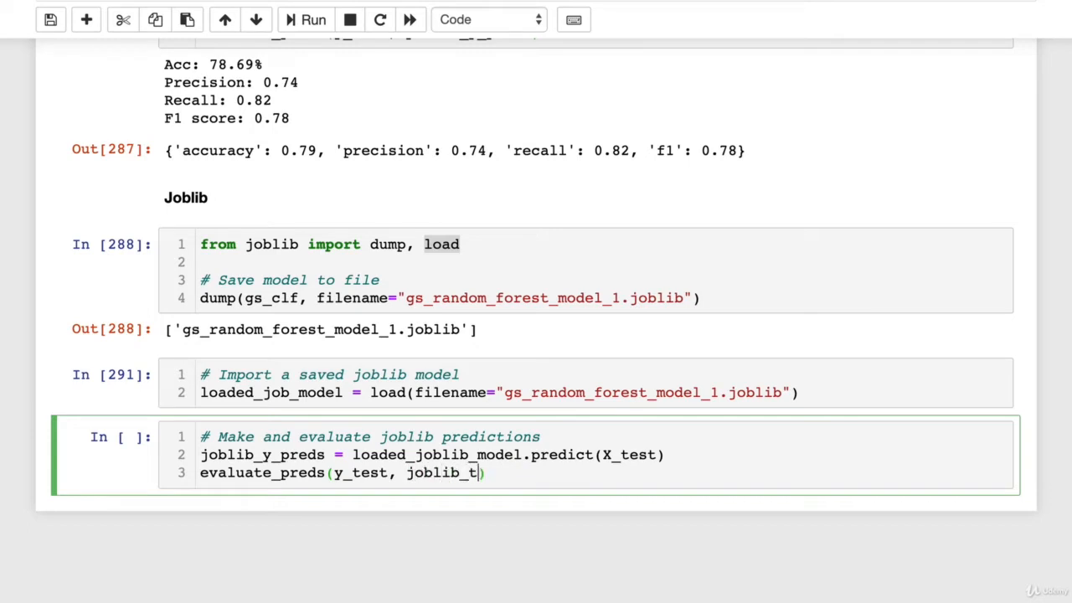
type("y_preds")
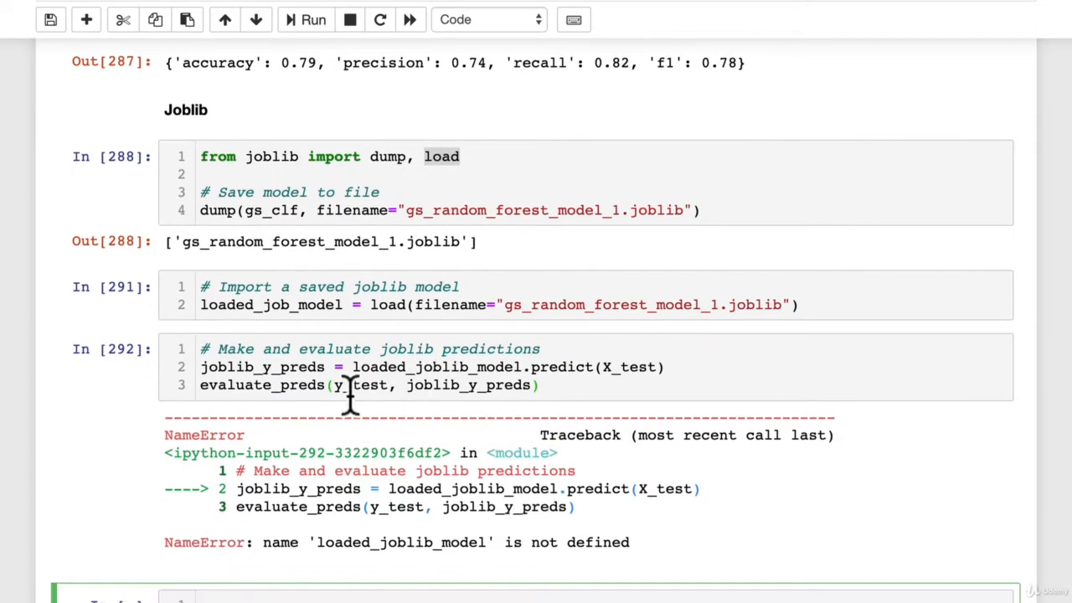
Fix the NameError by renaming to loaded_joblib_model and rerun, reproducing the 78.69% accuracy metrics.
left_click(352, 383)
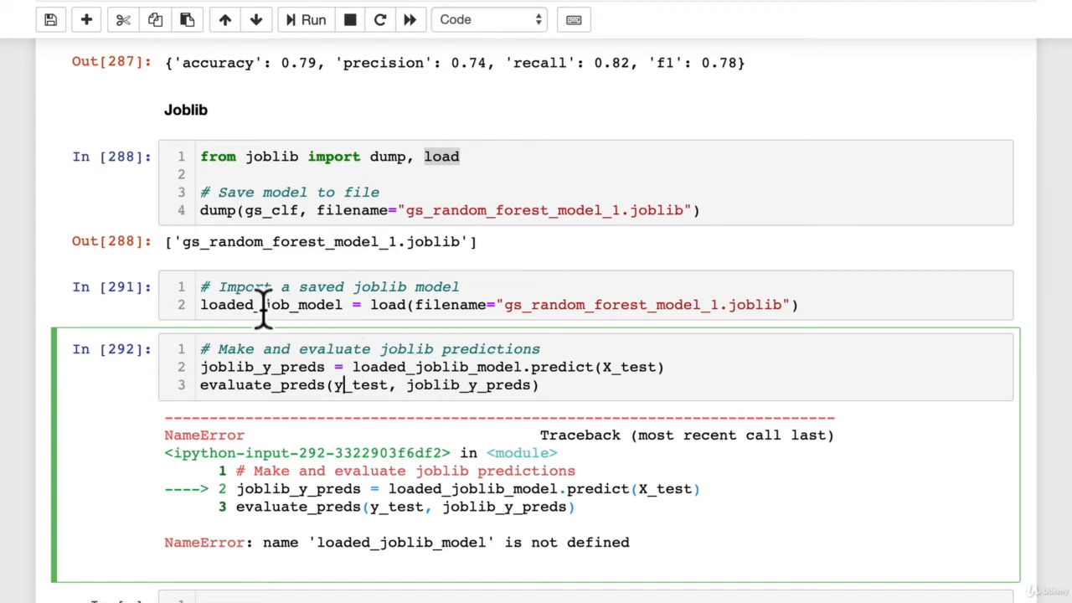
left_click(288, 305)
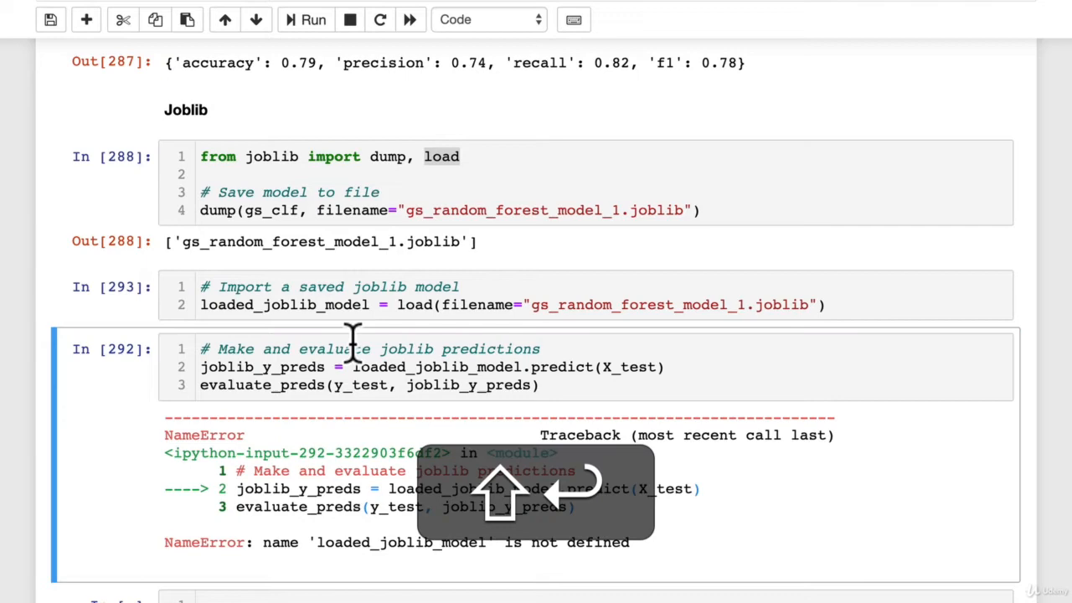
left_click(313, 20)
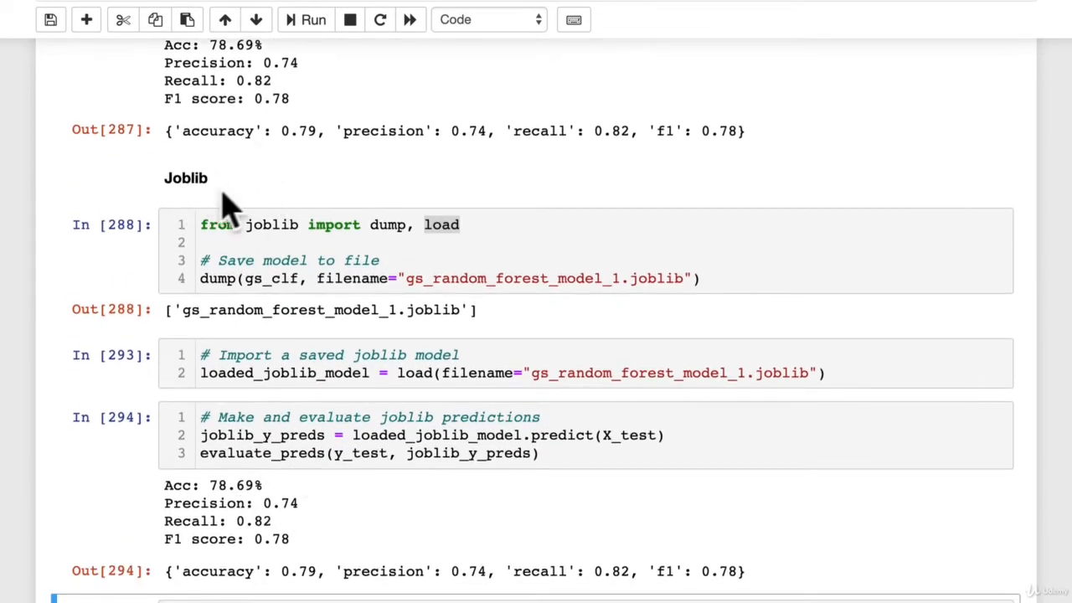
scroll("down", 3)
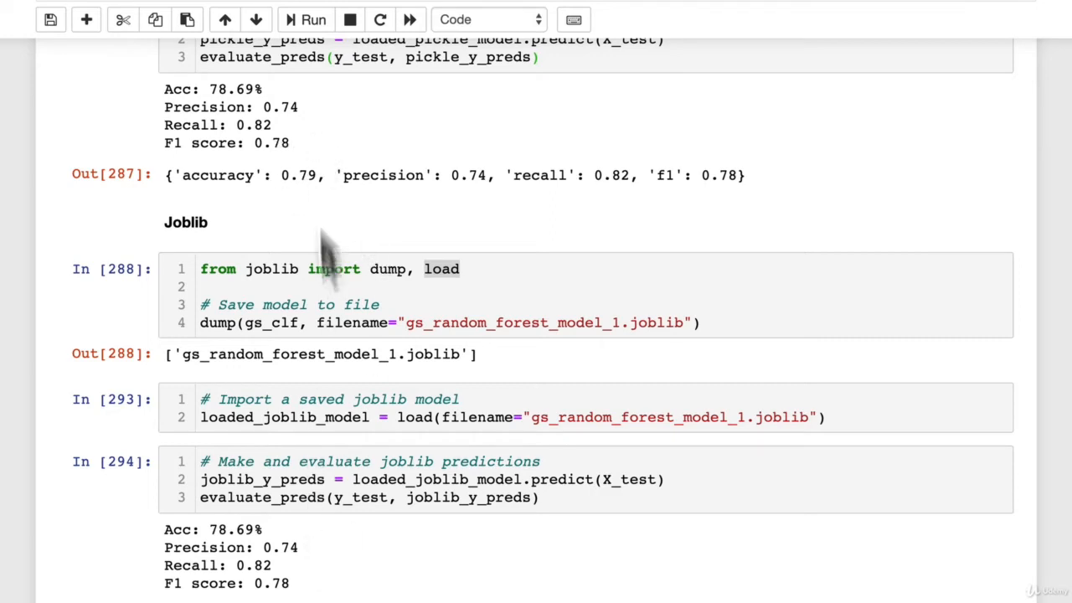
mouse_move(321, 452)
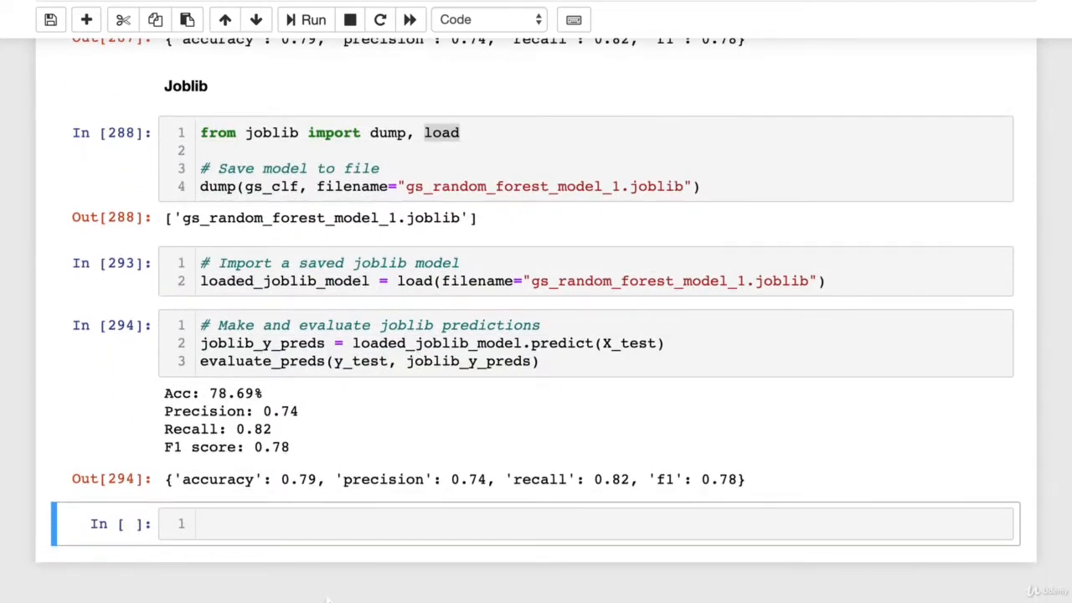
mouse_move(301, 573)
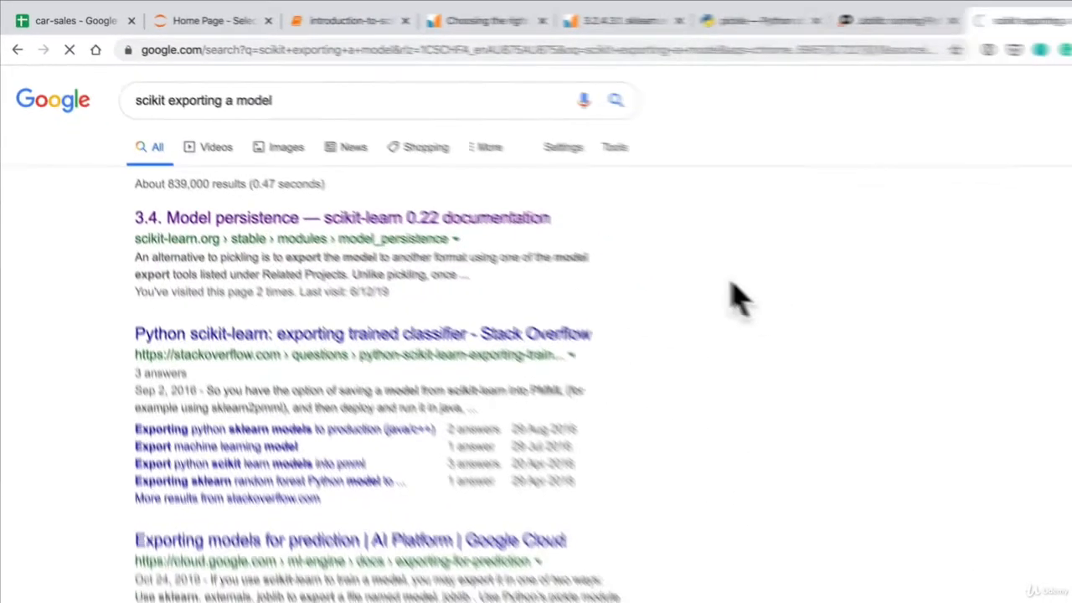
Read the scikit-learn 3.4 Model persistence page down to the joblib dump/load recommendation for large numpy arrays.
left_click(342, 218)
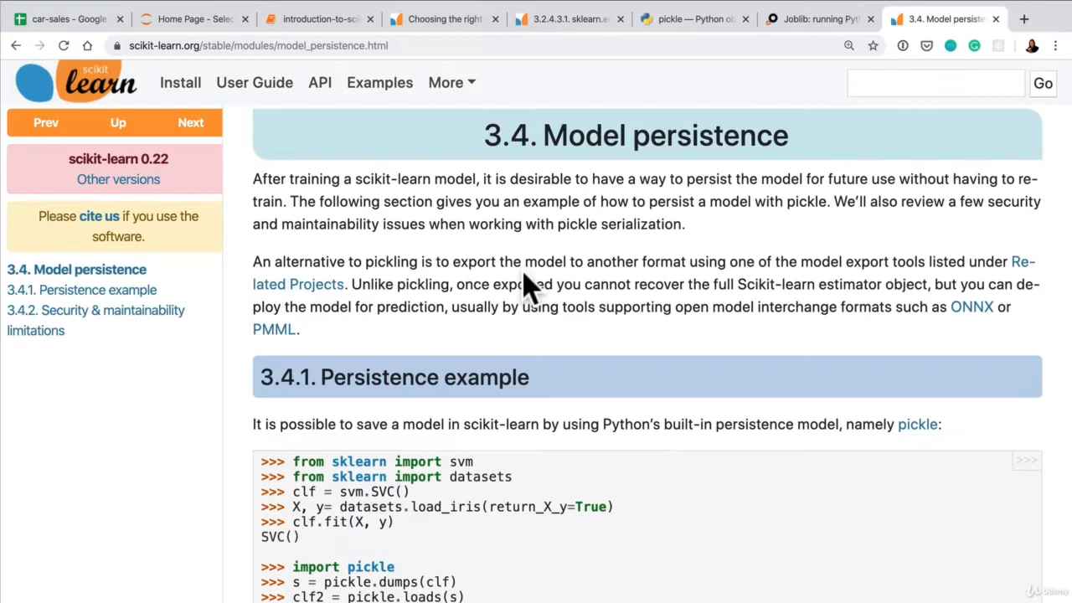
mouse_move(770, 178)
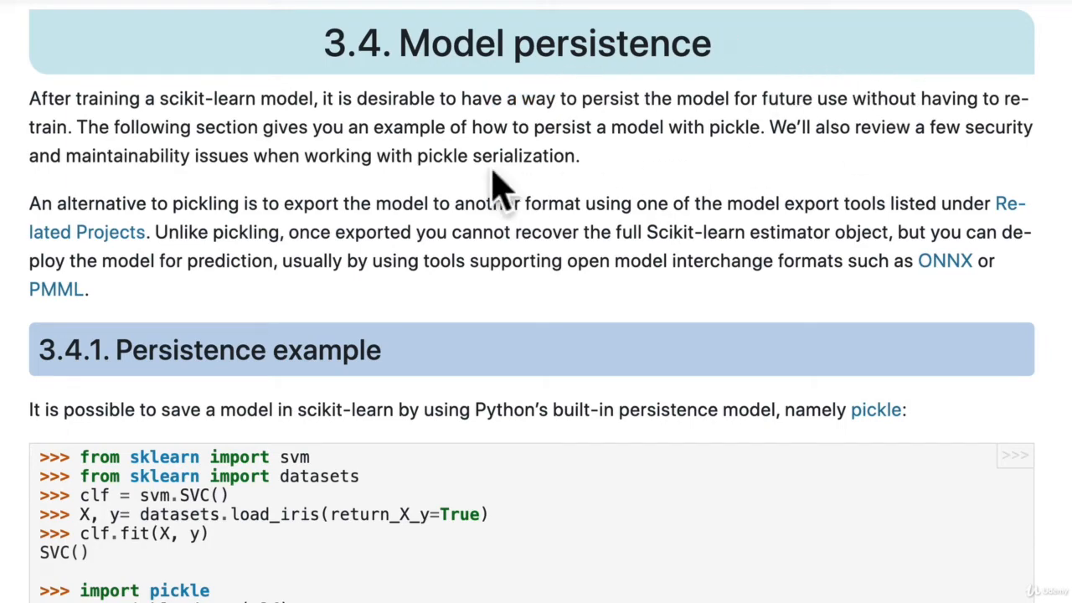
mouse_move(93, 126)
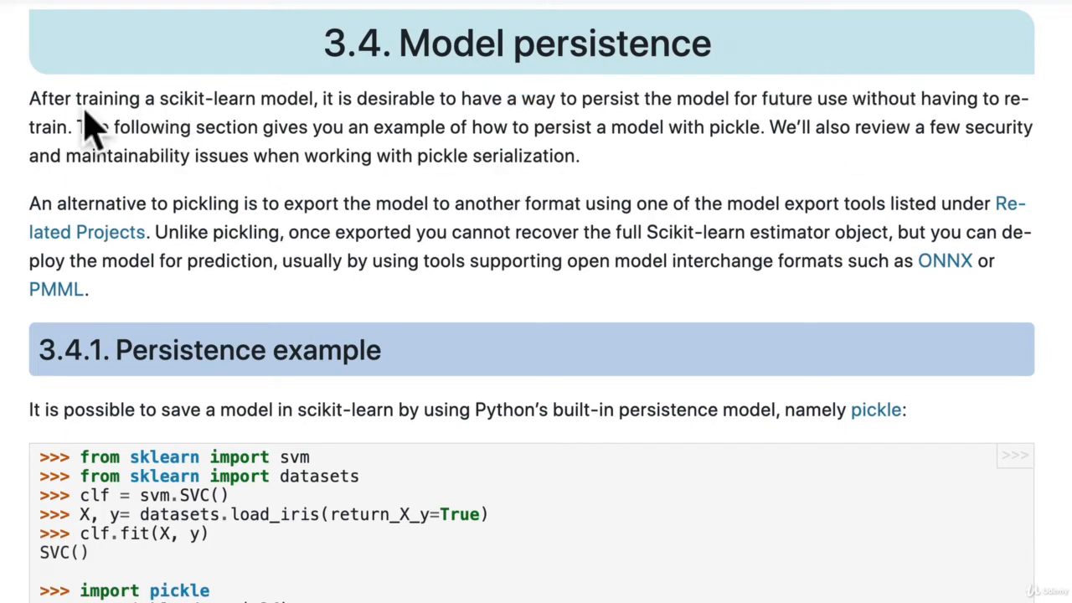
scroll("down", 3)
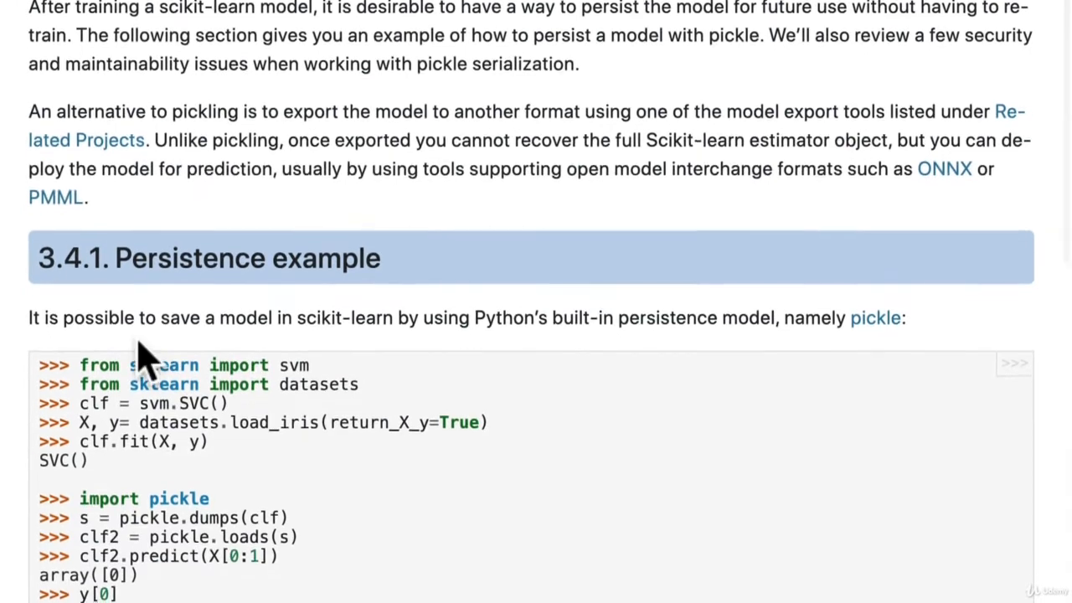
scroll("down", 3)
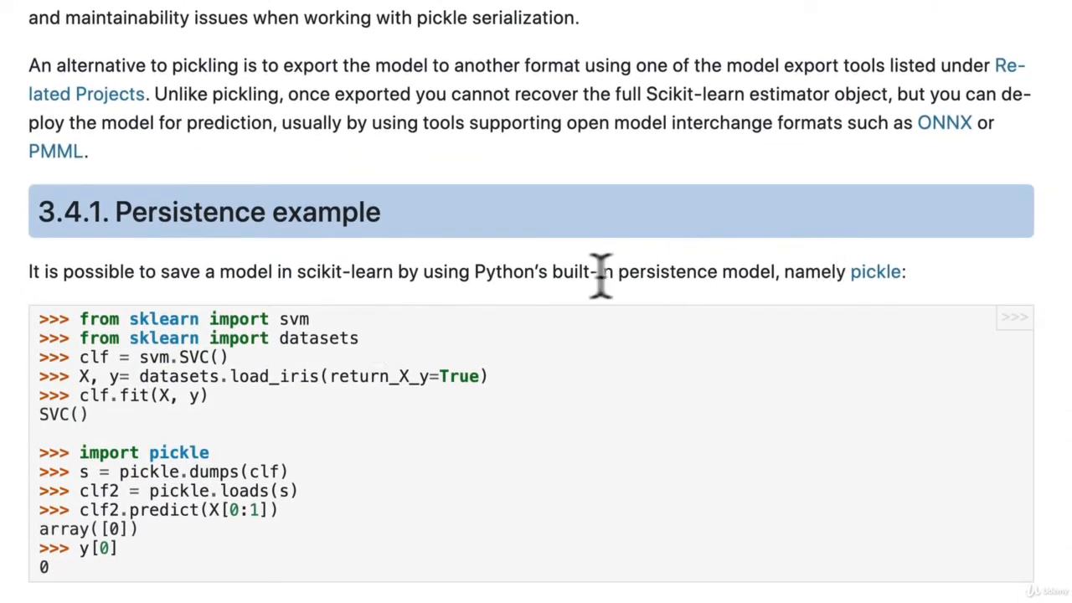
mouse_move(874, 271)
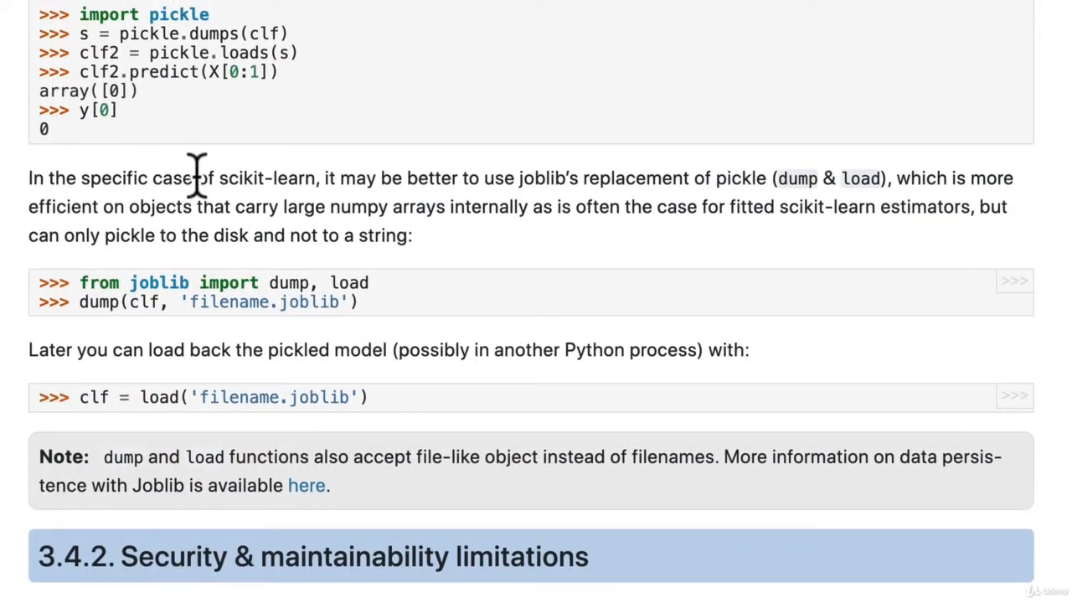
mouse_move(459, 181)
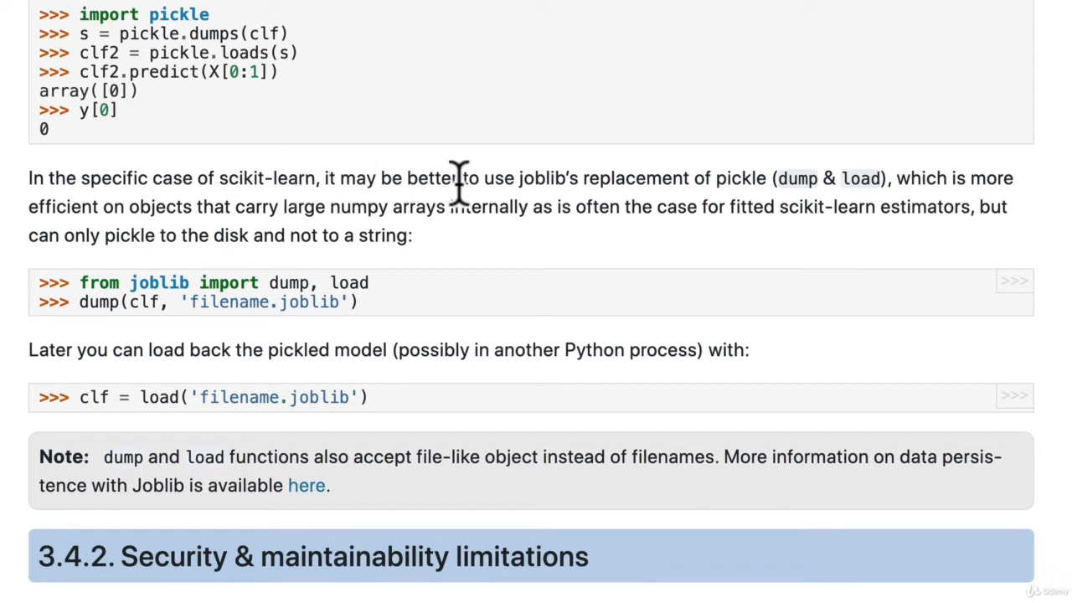
mouse_move(734, 181)
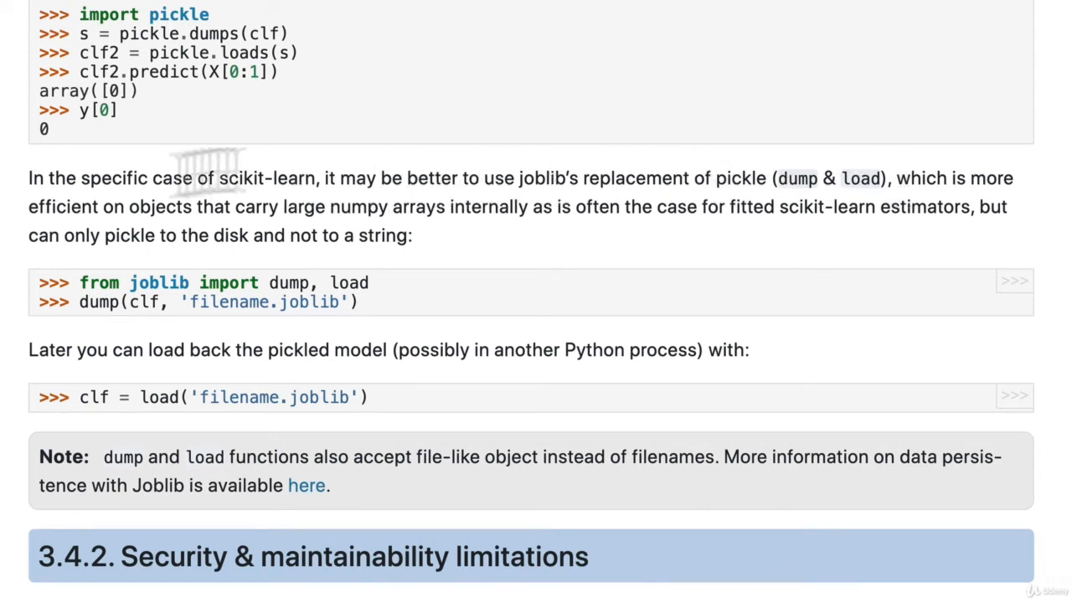
mouse_move(422, 218)
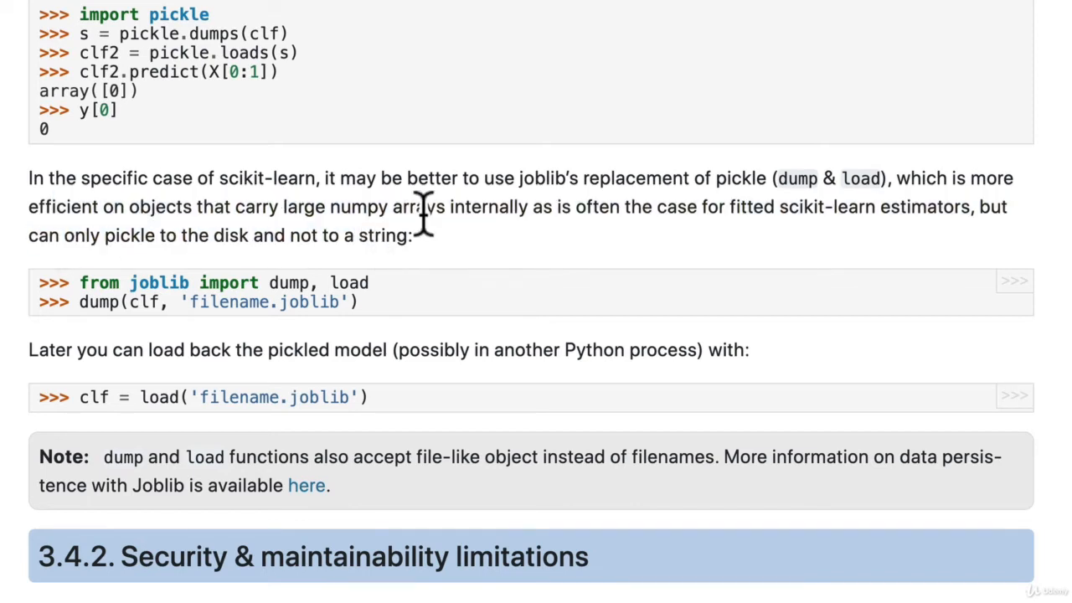
mouse_move(432, 205)
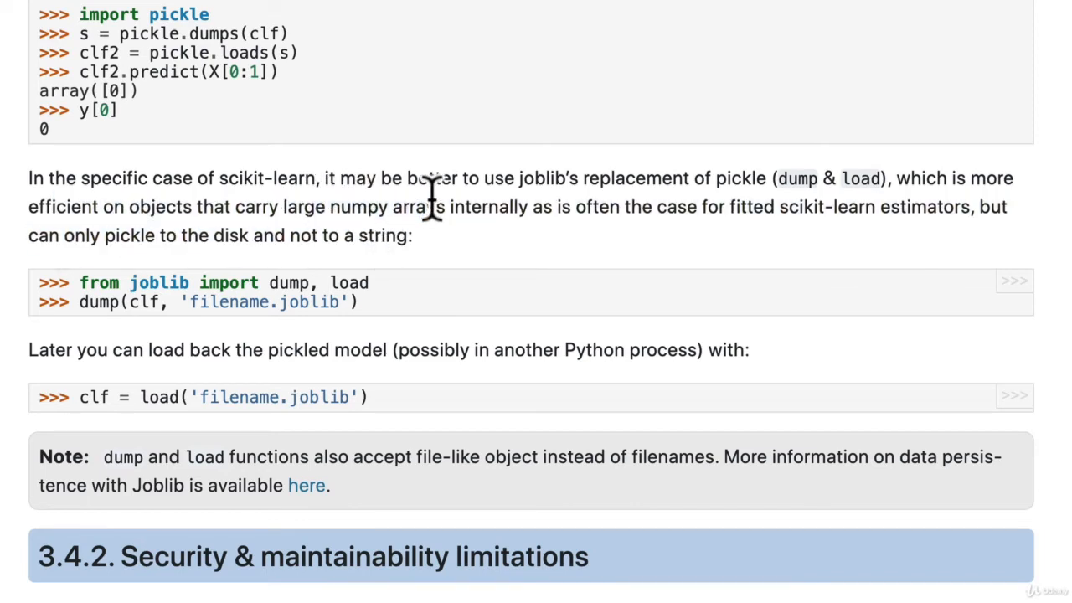
mouse_move(707, 208)
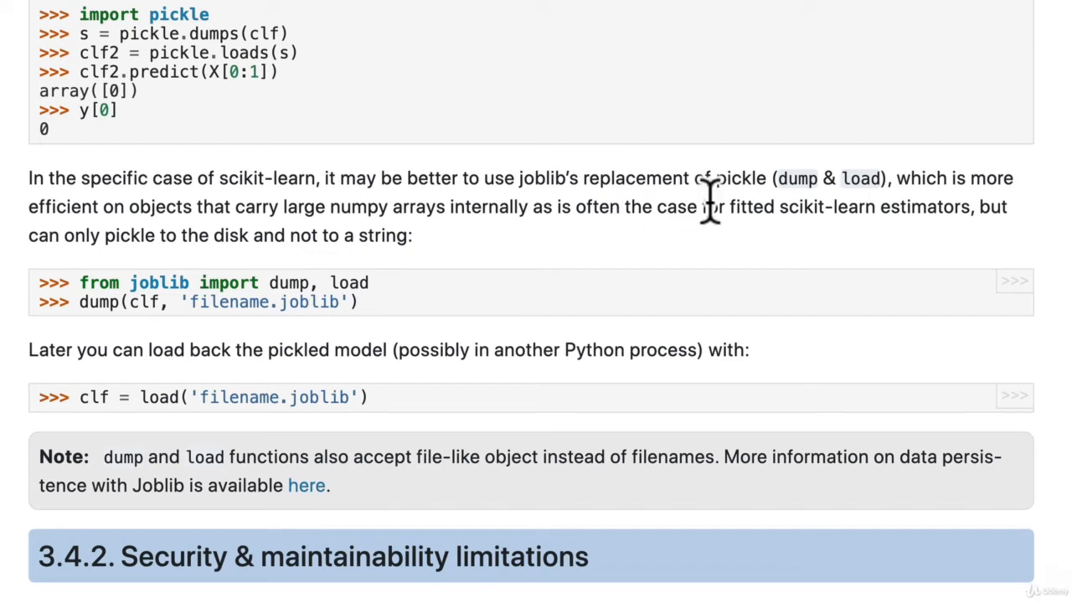
left_click_drag(725, 208, 963, 207)
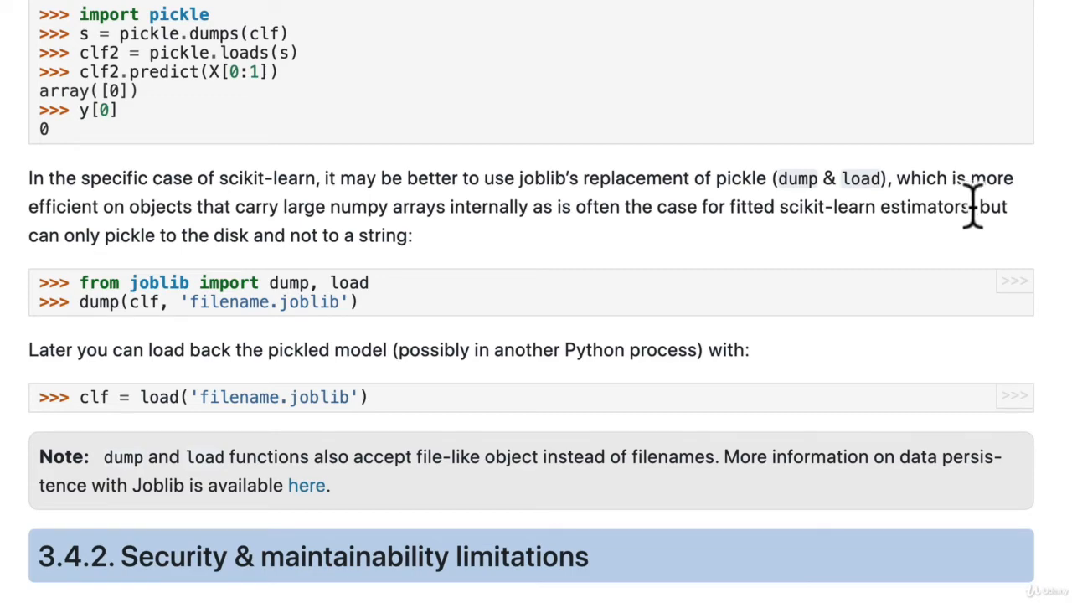
left_click(316, 19)
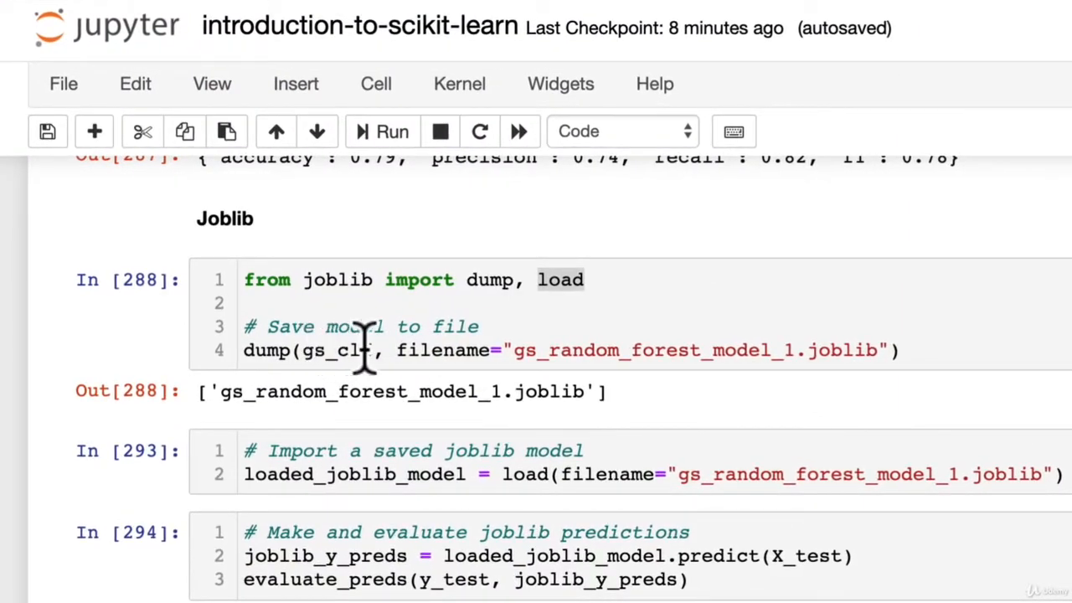
left_click(368, 350)
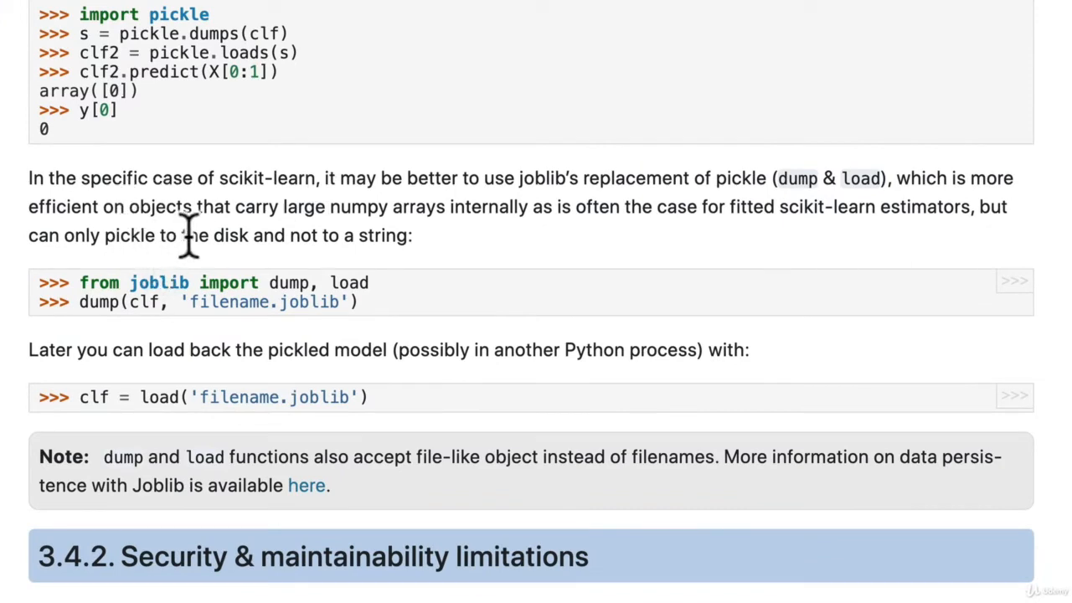
scroll("down", 3)
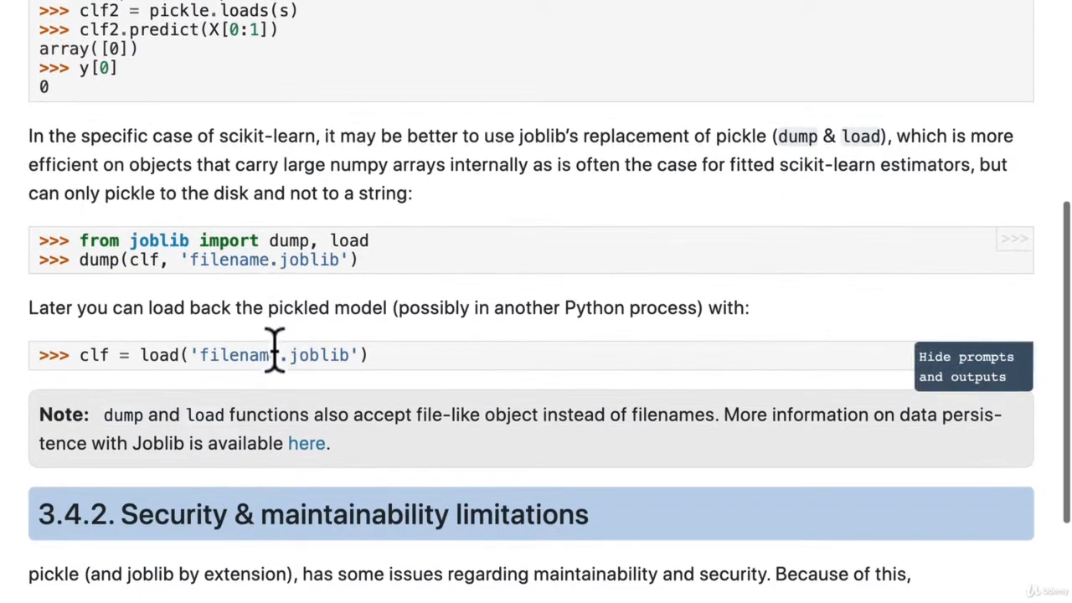
left_click_drag(28, 135, 205, 164)
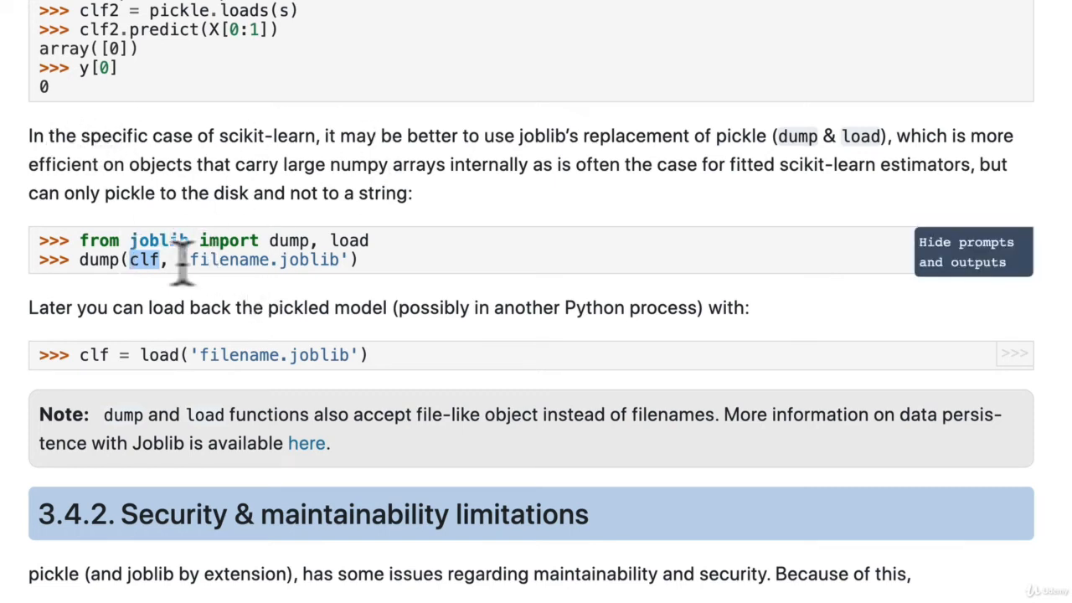
mouse_move(217, 298)
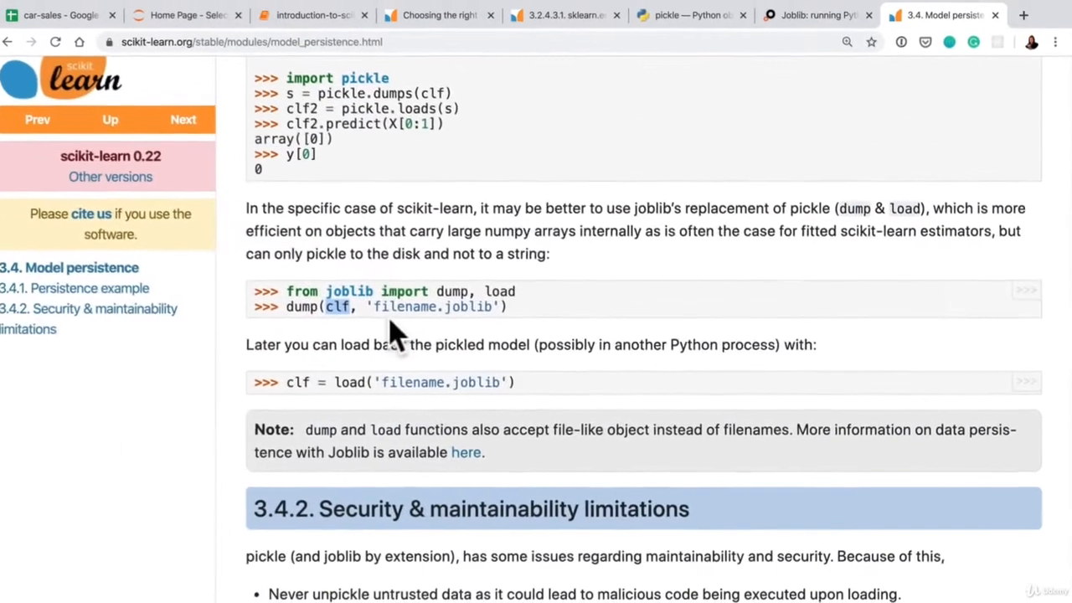
Review the pickle and joblib cells, then show the Jupyter file tree listing the .joblib and .pkl model files.
left_click(812, 15)
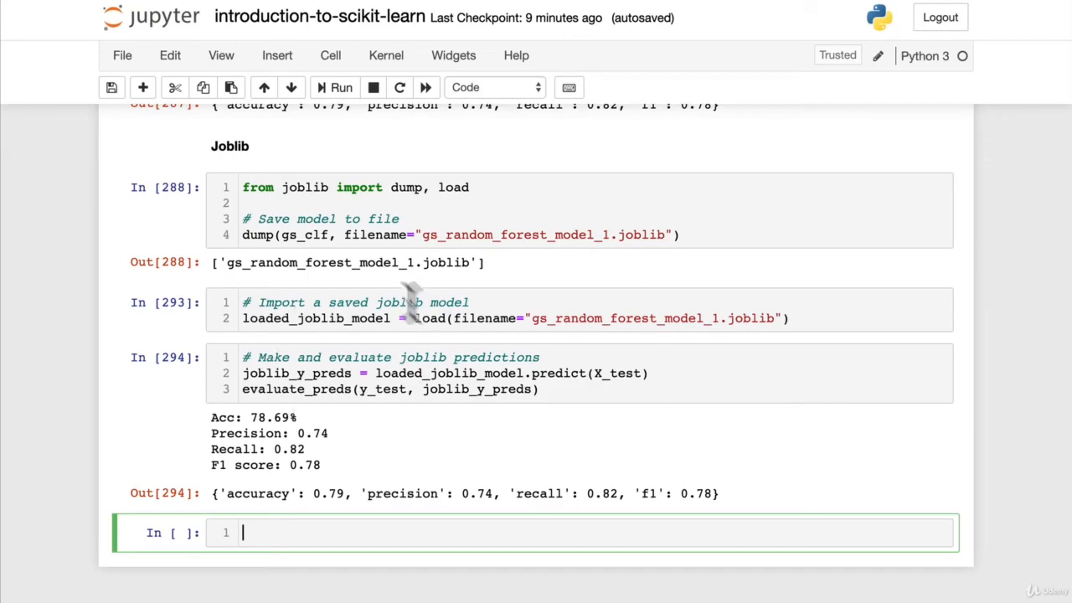
scroll("down", 3)
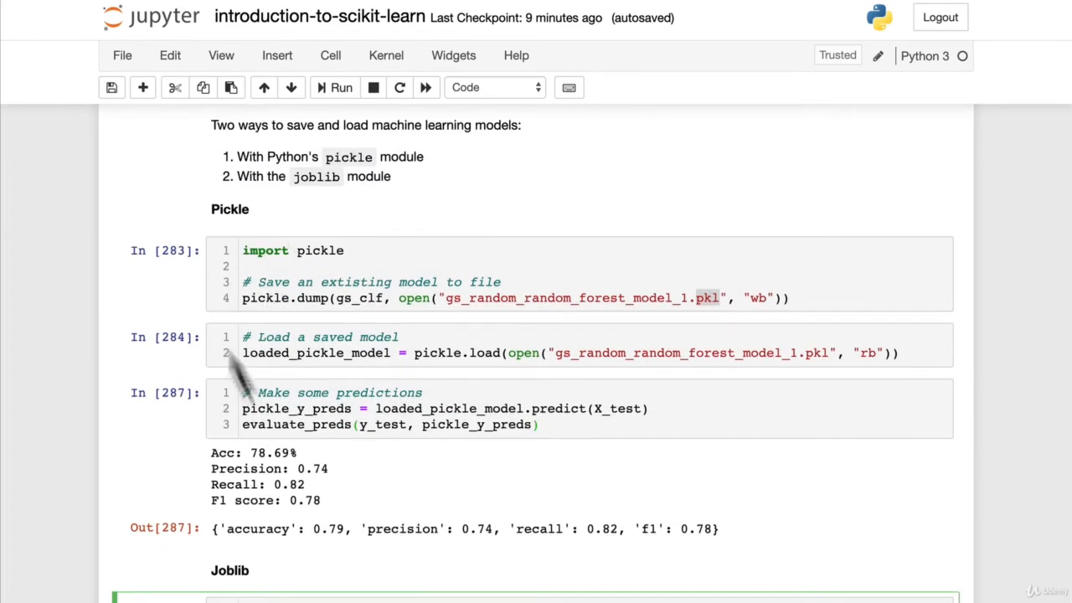
scroll("down", 3)
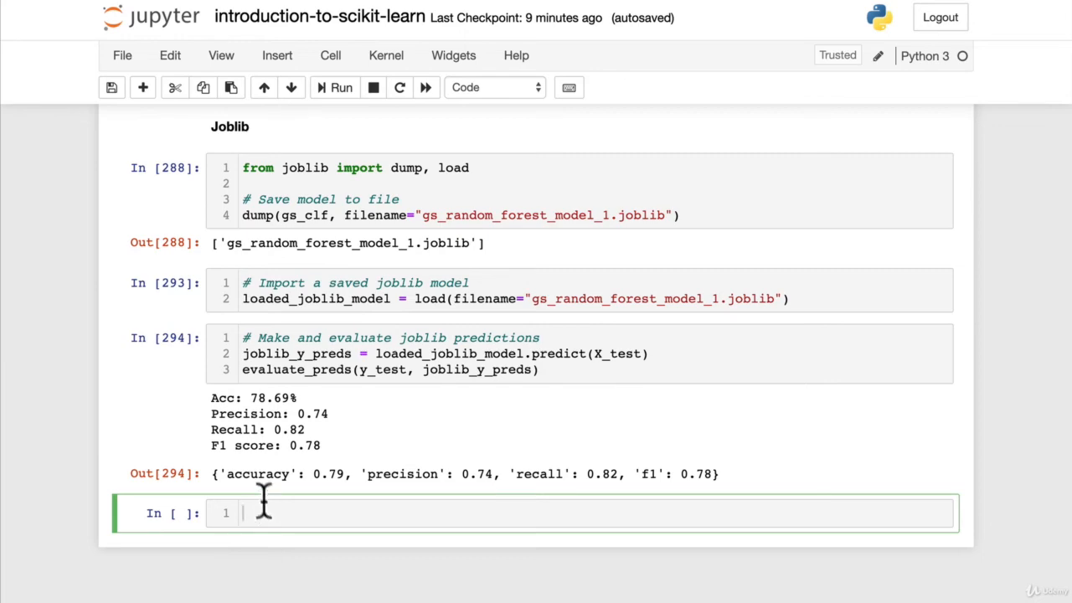
left_click(195, 19)
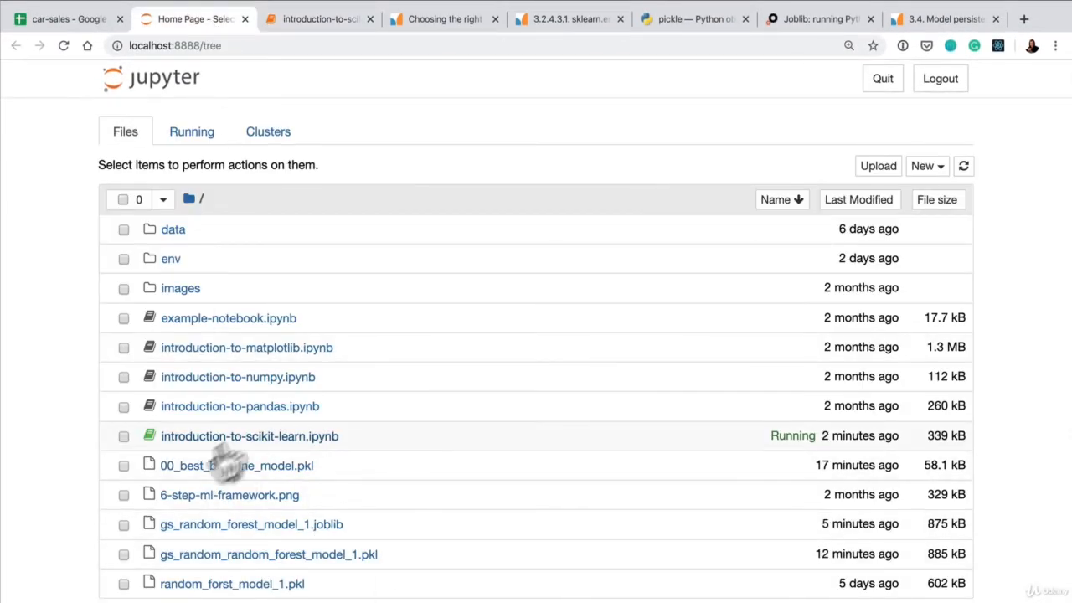
mouse_move(326, 510)
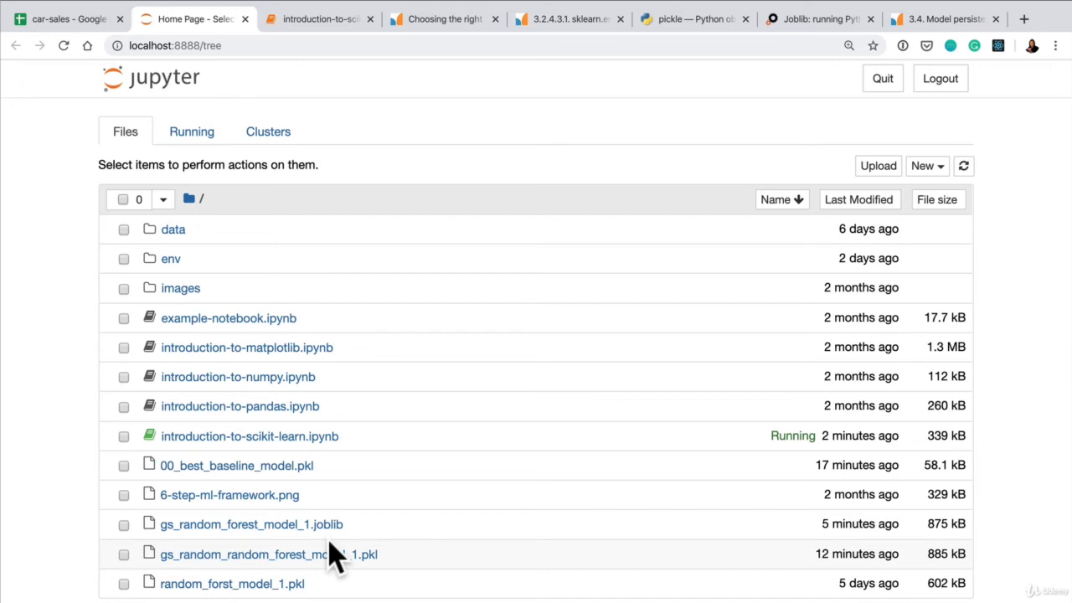
Run a new cell evaluating what_were_covering to print the list of scikit-learn workflow topics.
left_click(319, 19)
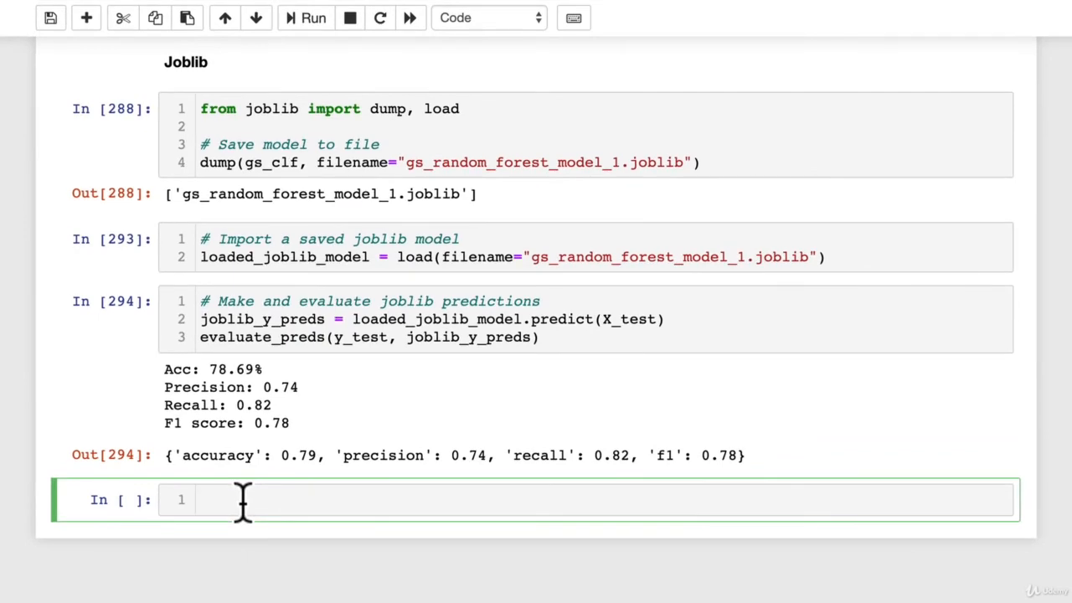
type("what_were_covering")
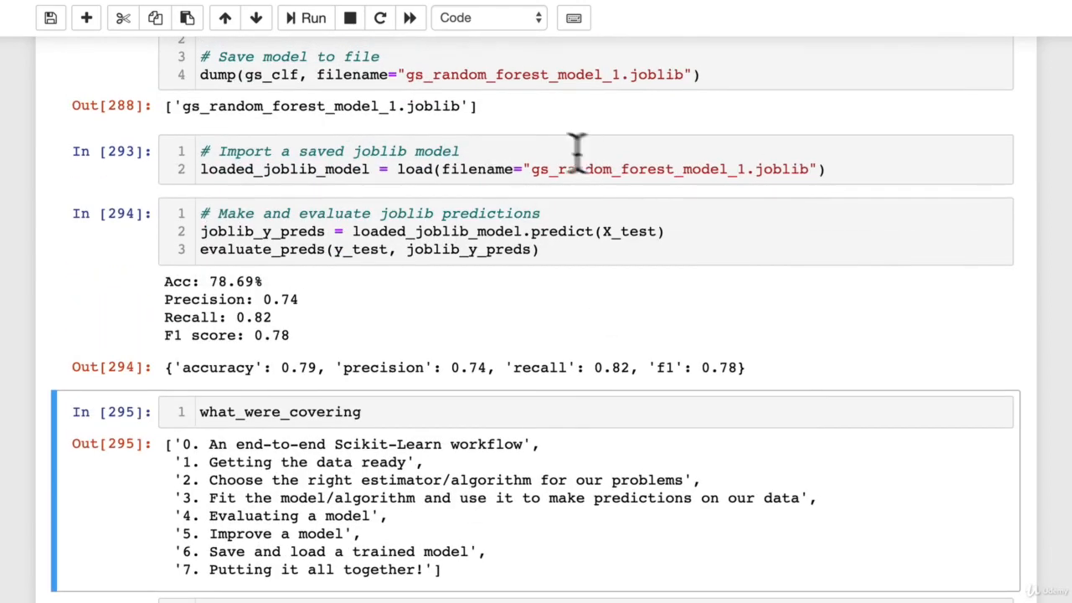
scroll("down", 3)
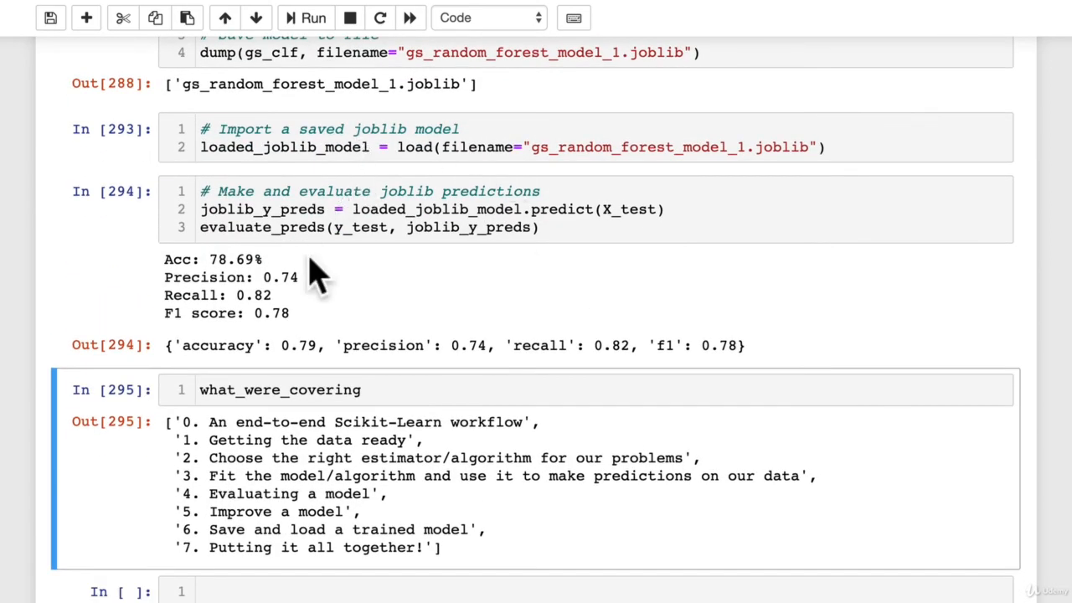